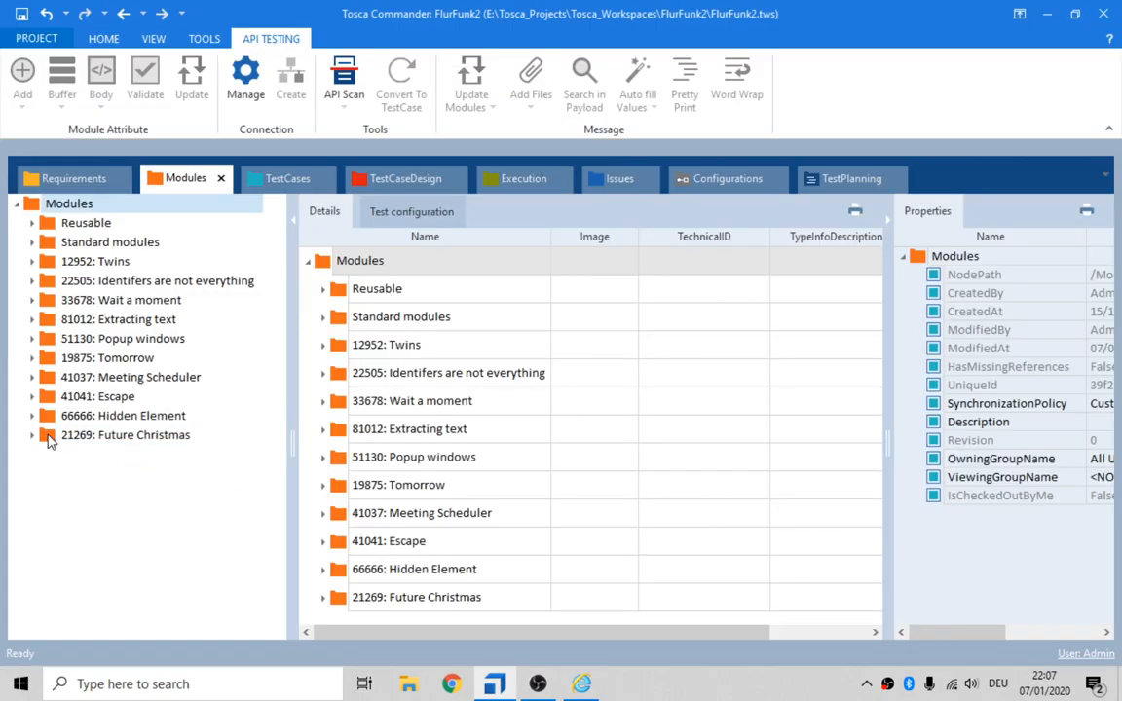
# - Copy test case 21269: Future Christmas and paste it into Obstacles as Future Christmas_1
pyautogui.rightClick(126, 434)
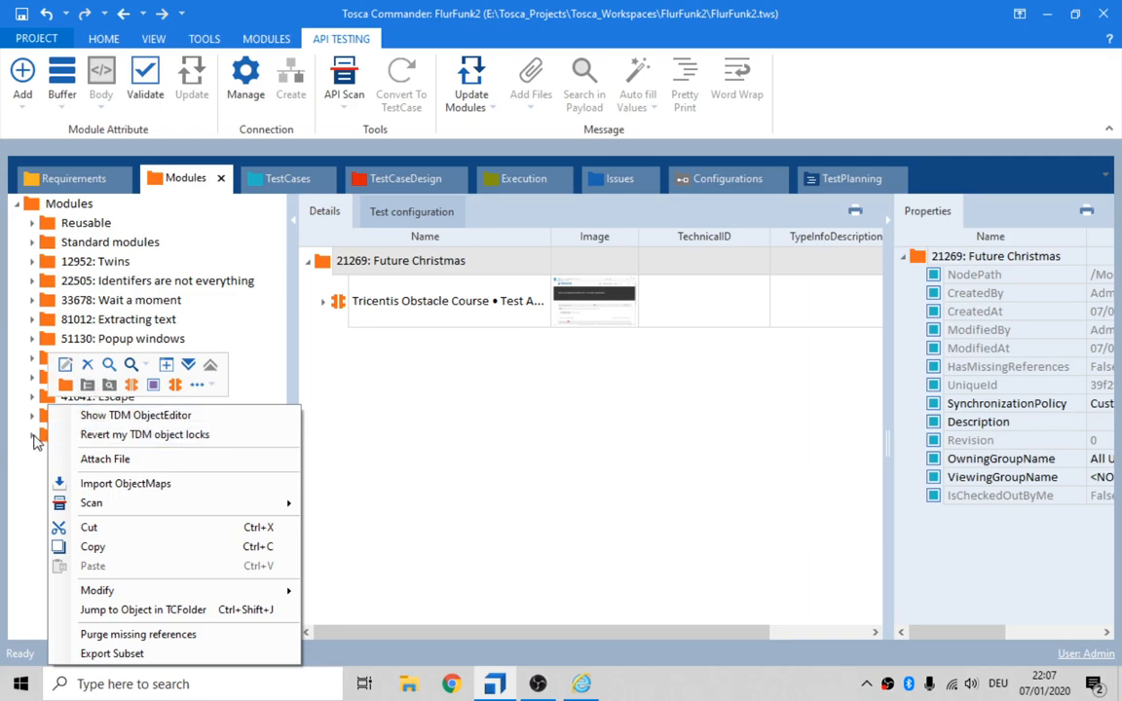
pyautogui.click(285, 178)
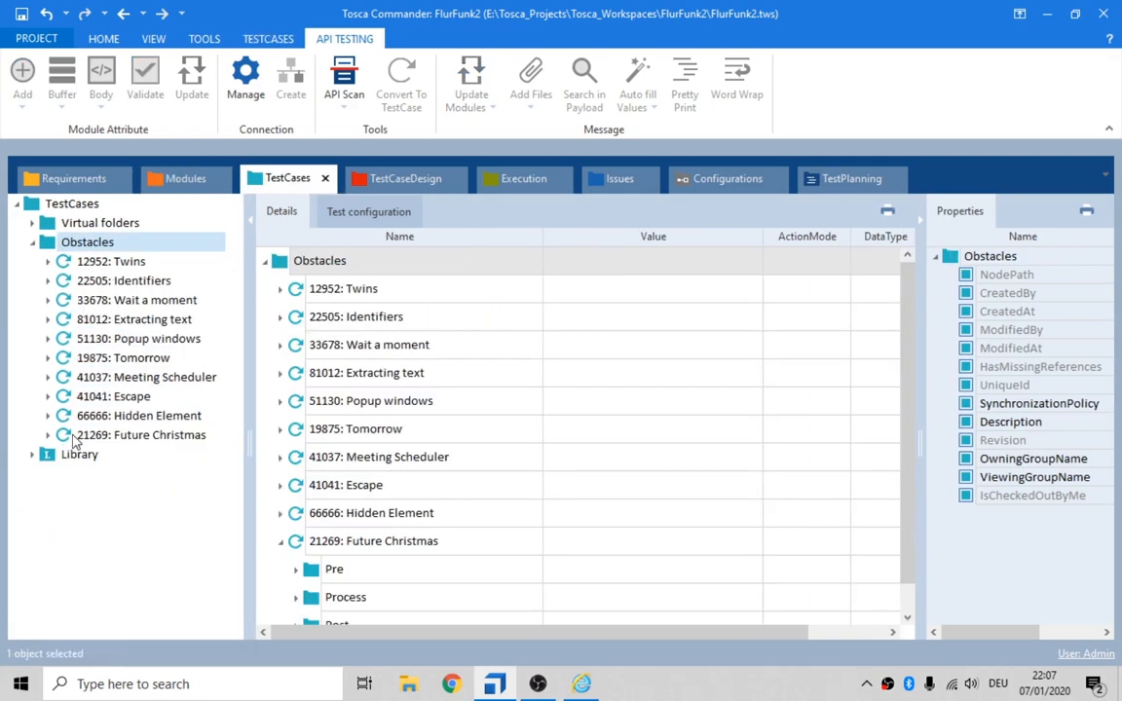
pyautogui.rightClick(140, 434)
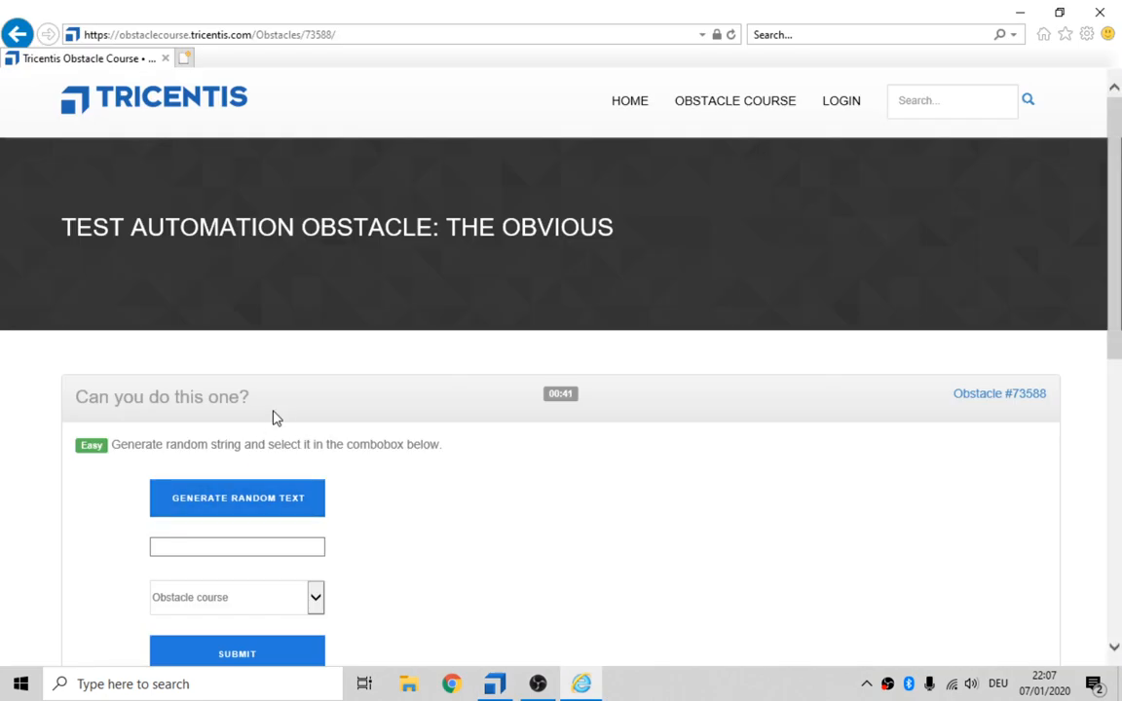
pyautogui.moveTo(613, 253)
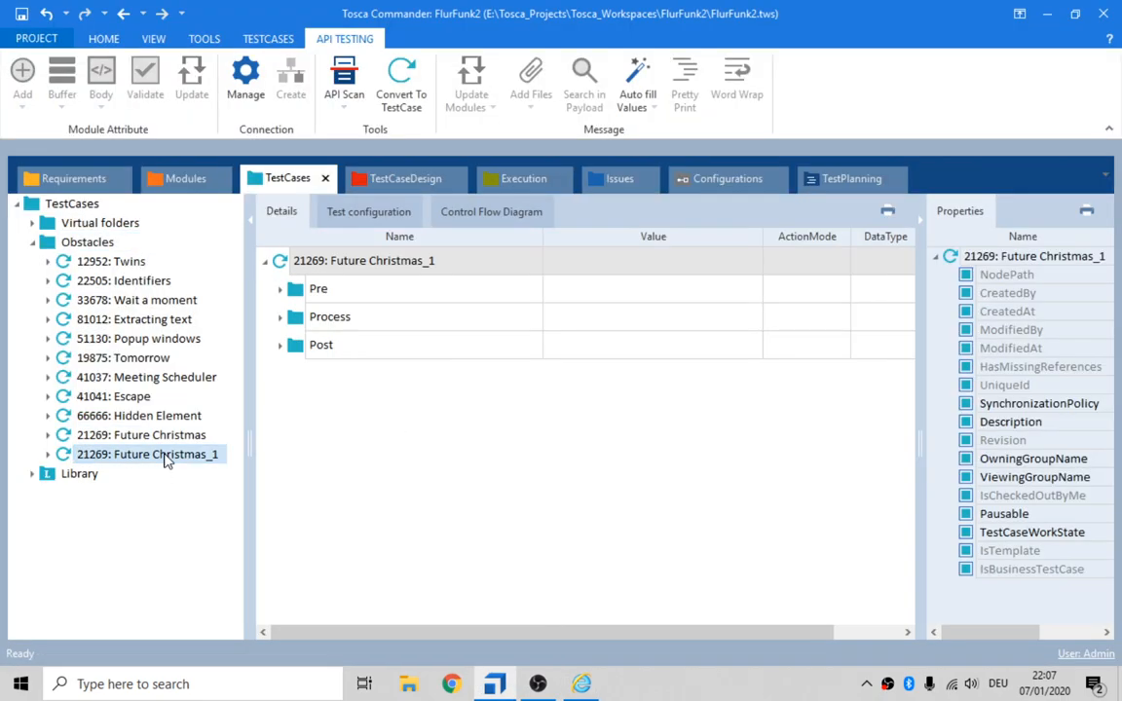
# - Rename the copy to 73588: The Obvious and delete its Calculate on which Day Christmas step
pyautogui.write('73588: The')
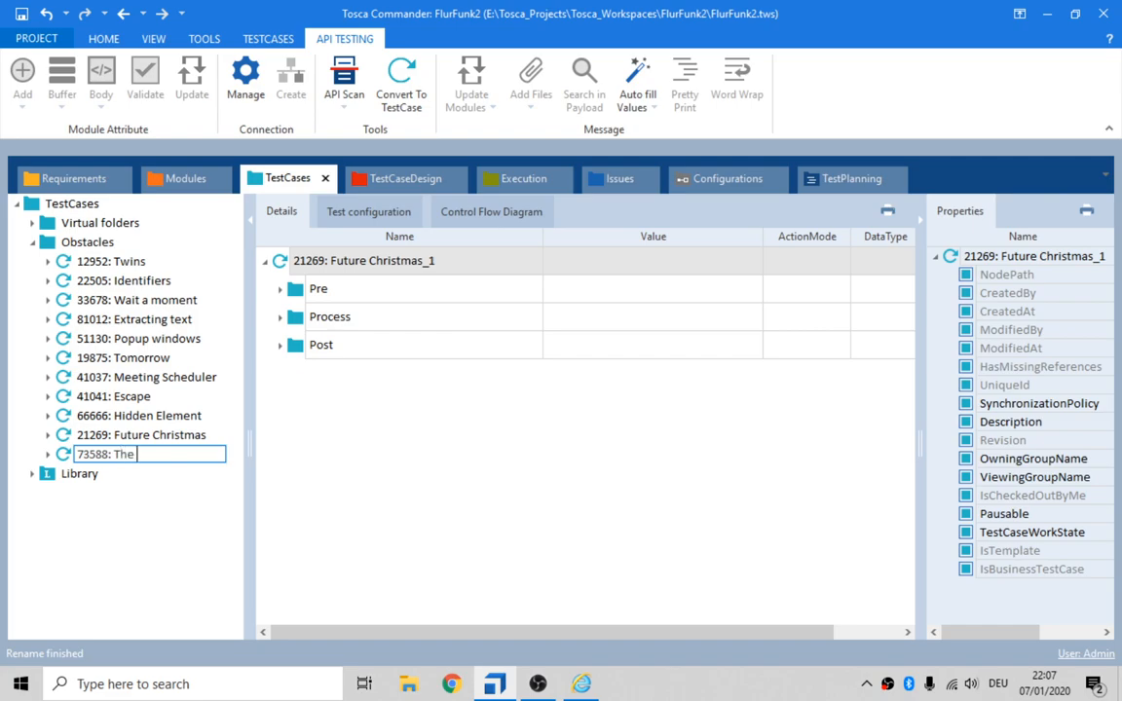
pyautogui.write('Obvious')
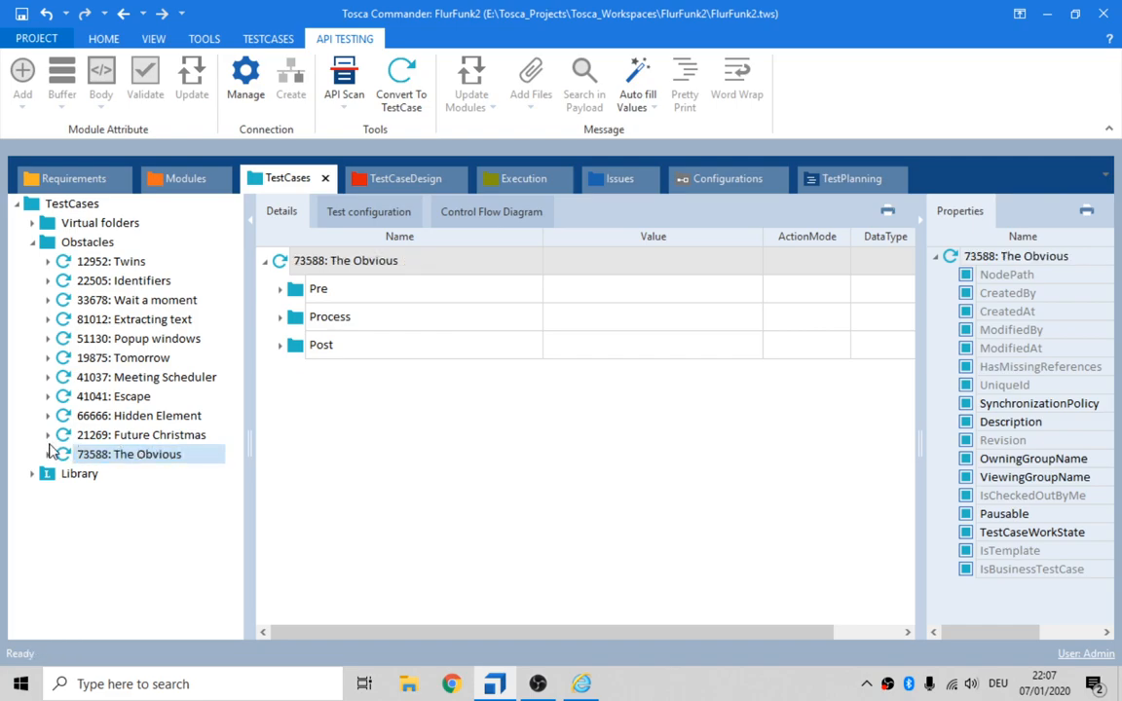
pyautogui.click(296, 317)
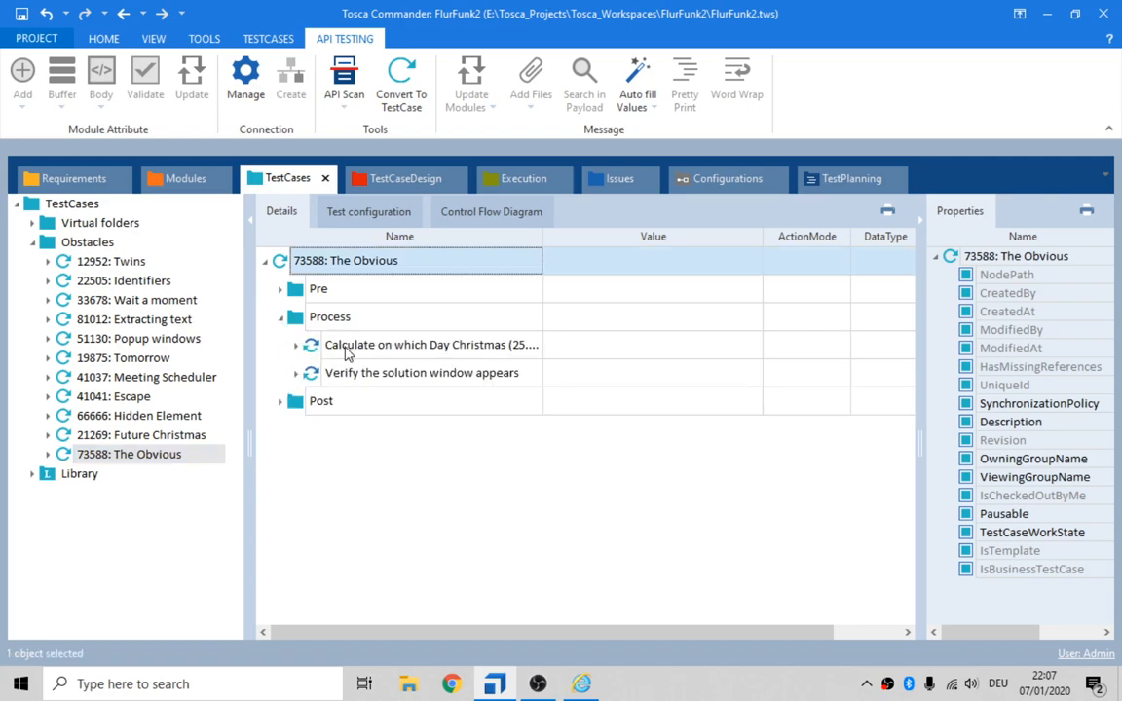
pyautogui.click(431, 345)
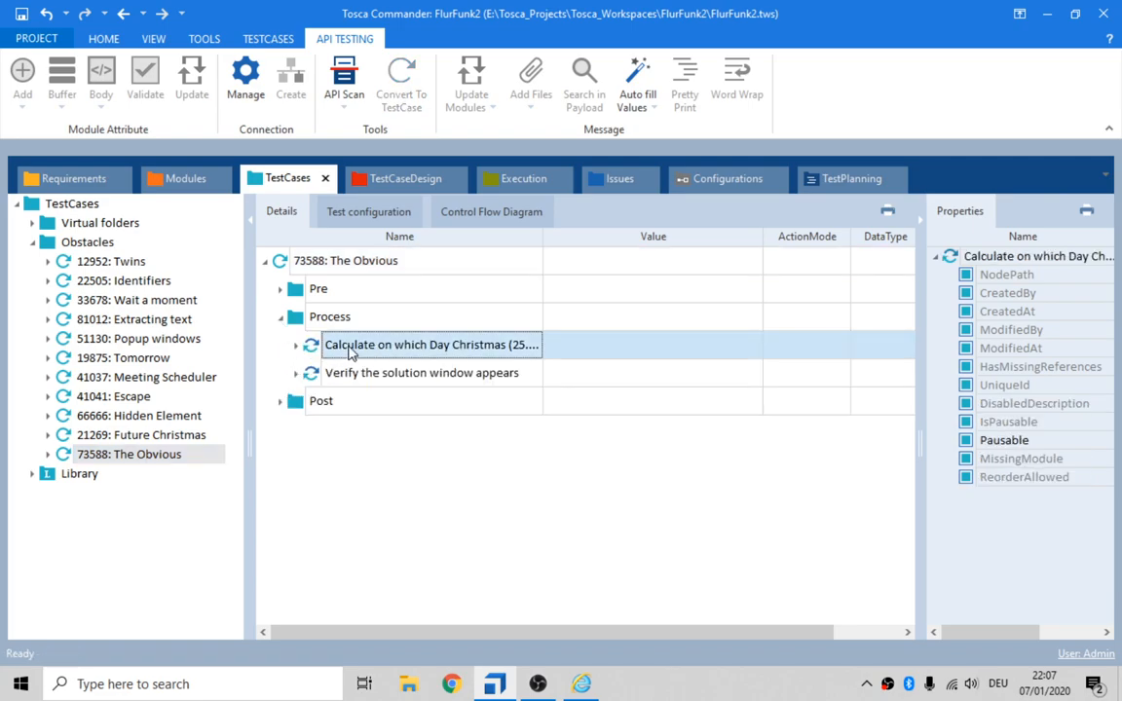
pyautogui.click(329, 316)
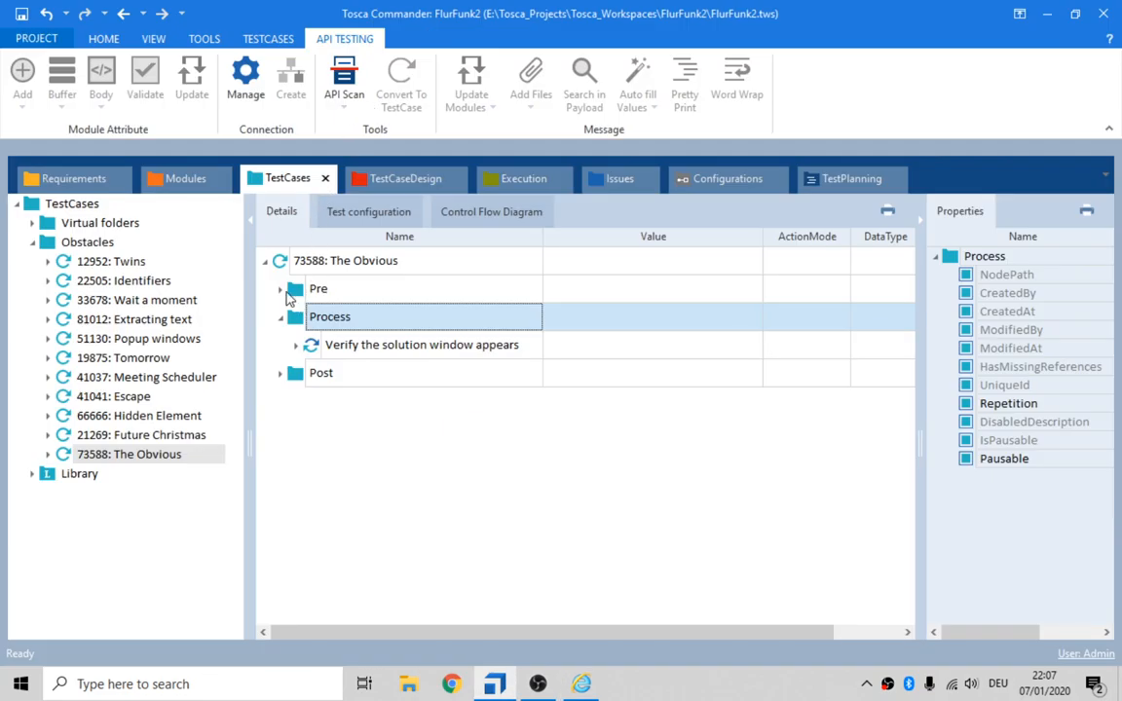
# - Change the Pre OpenUrl step's Url value to end in Obstacles/73588/
pyautogui.click(281, 288)
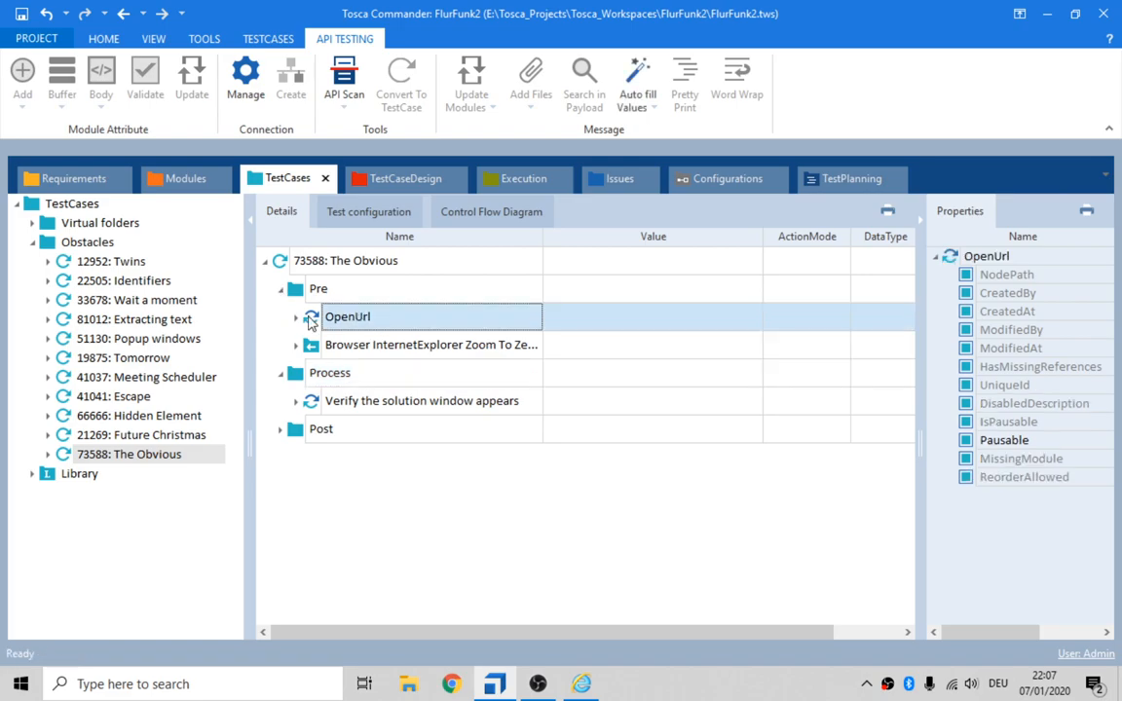
pyautogui.click(297, 317)
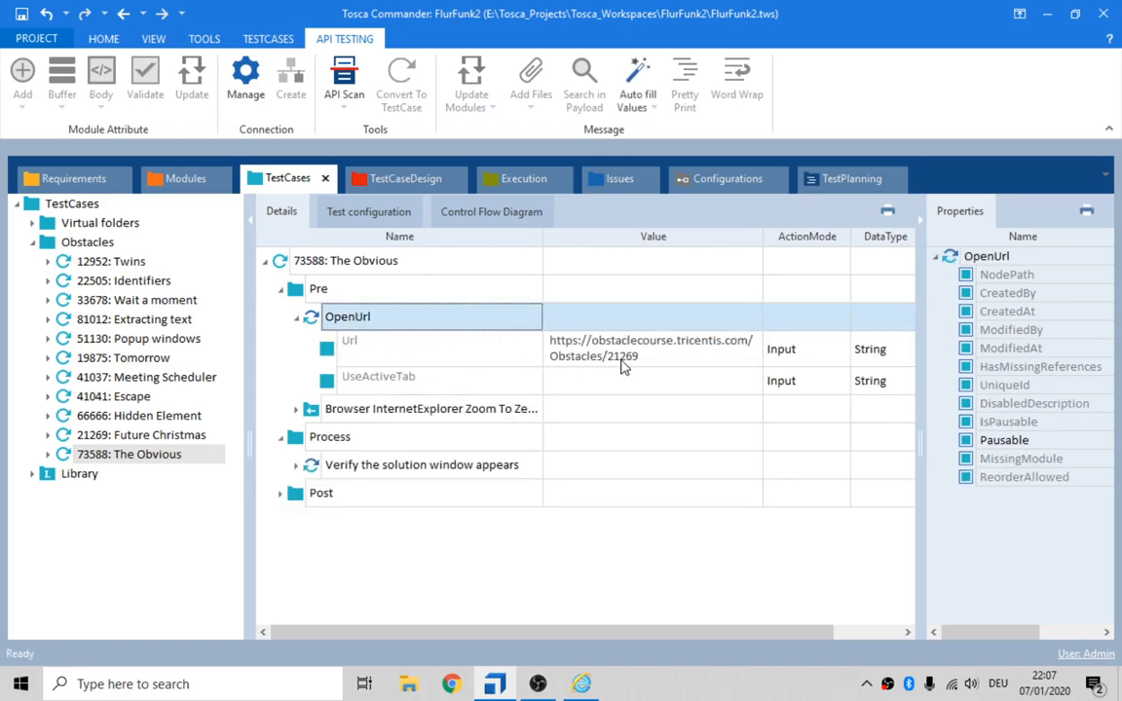
pyautogui.click(653, 349)
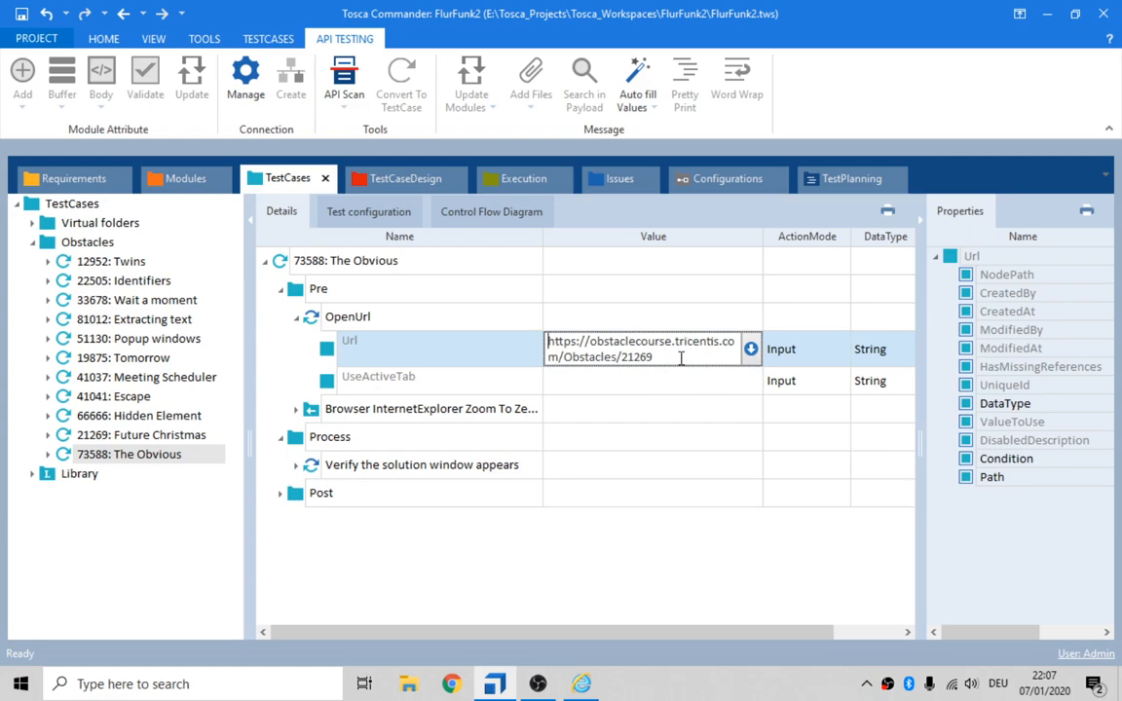
pyautogui.tripleClick(647, 349)
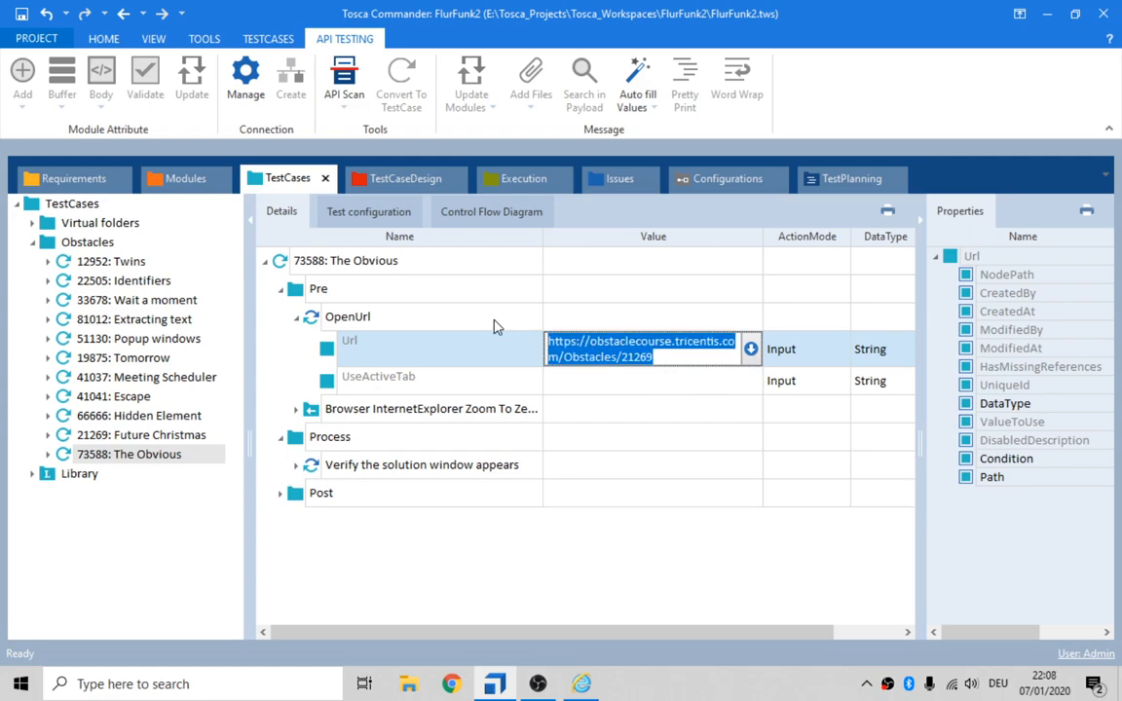
# - Rename the OpenUrl step to 'Open URL for Obstacle 73588 The Obvious'
pyautogui.click(348, 315)
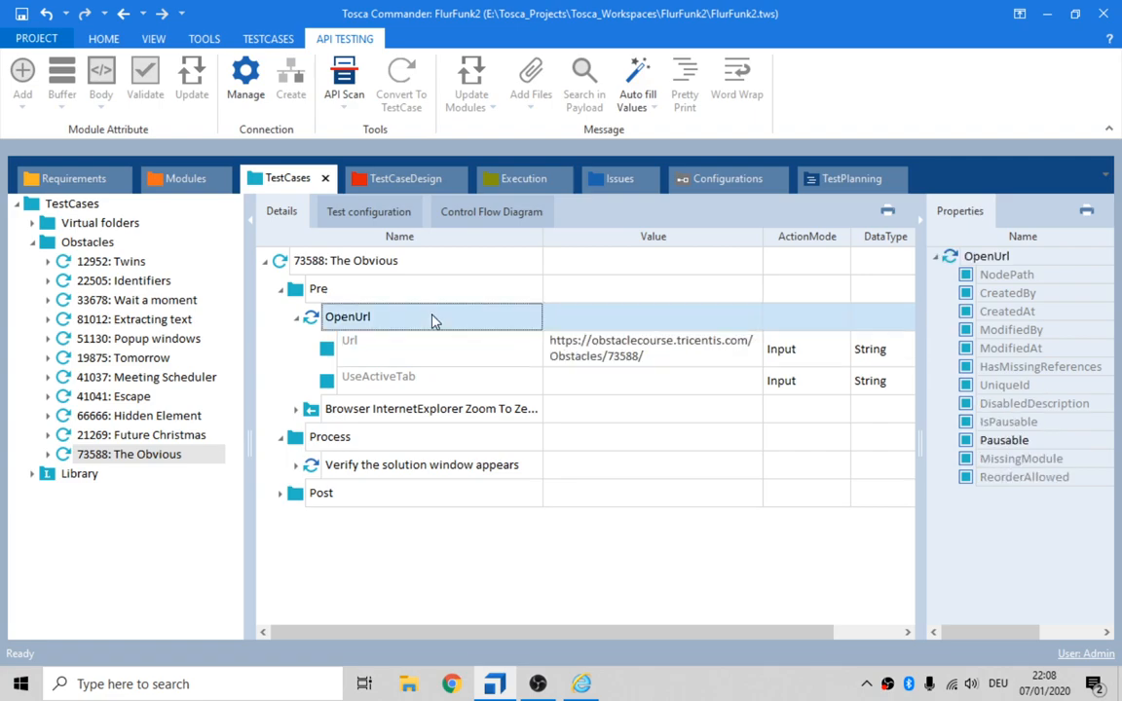
pyautogui.write('Open th')
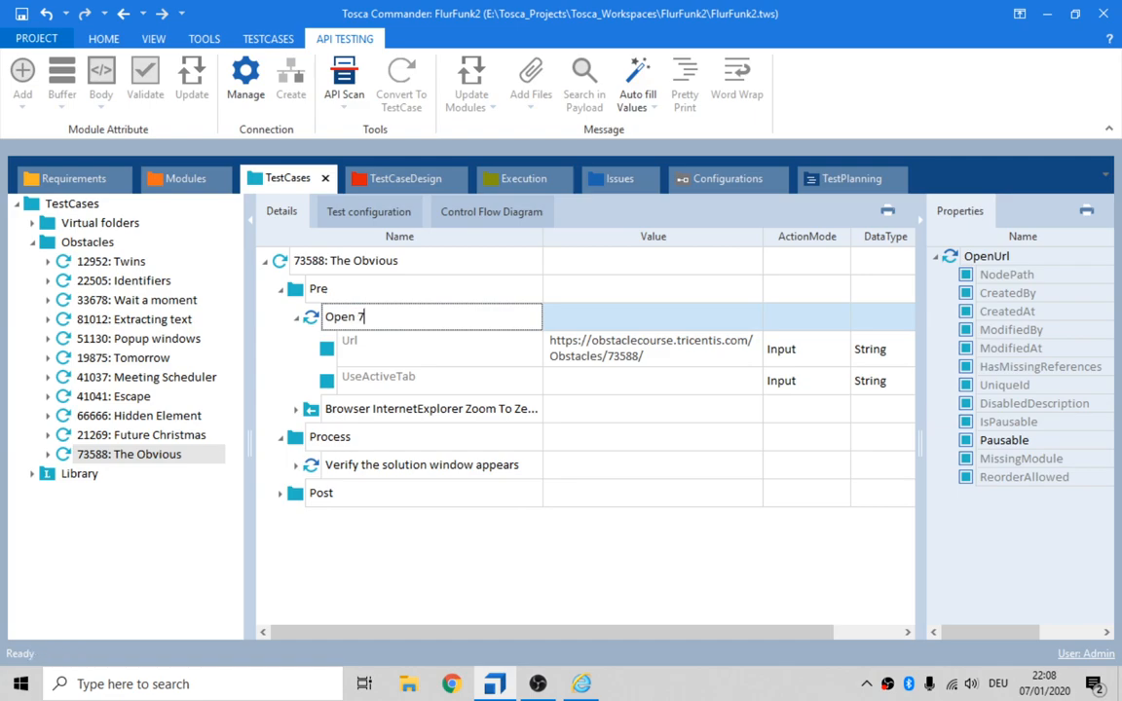
pyautogui.write('3588 The Obvious')
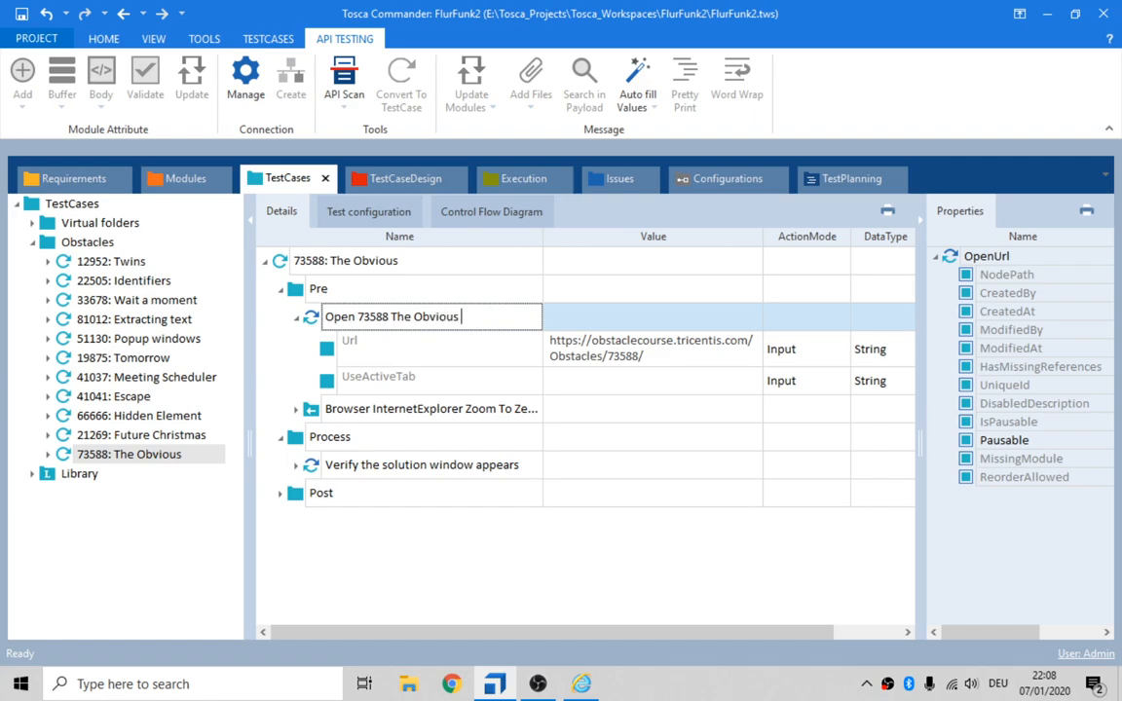
pyautogui.write('Obstacle')
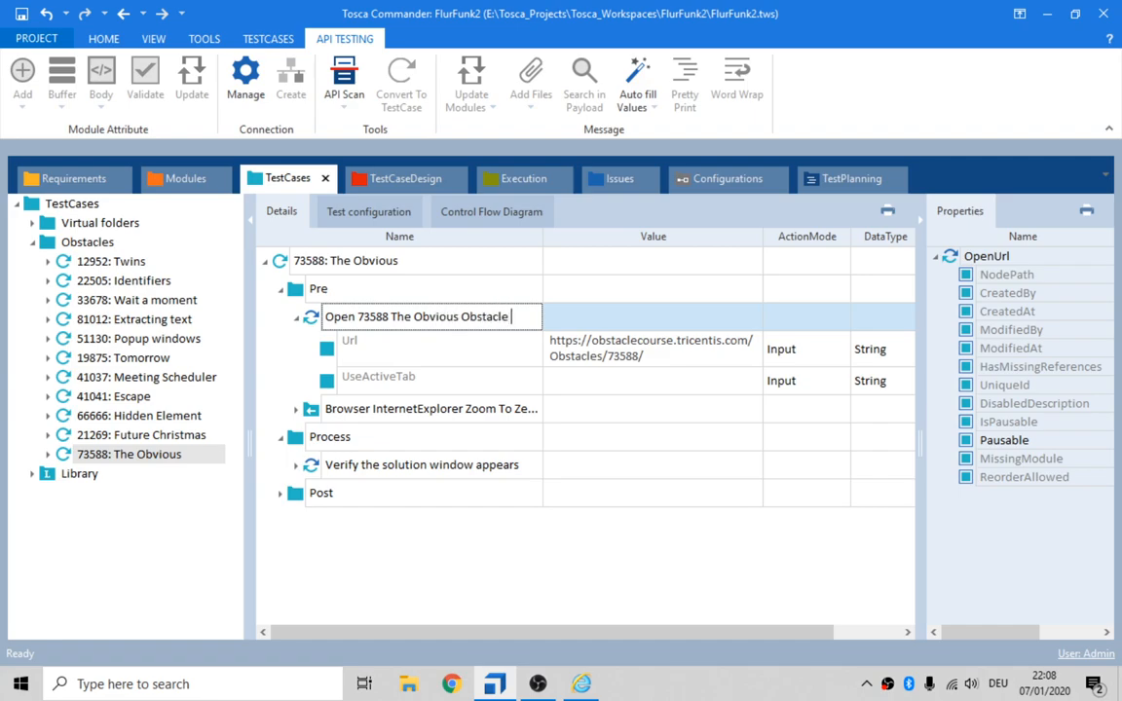
pyautogui.doubleClick(485, 316)
pyautogui.write(' URL for')
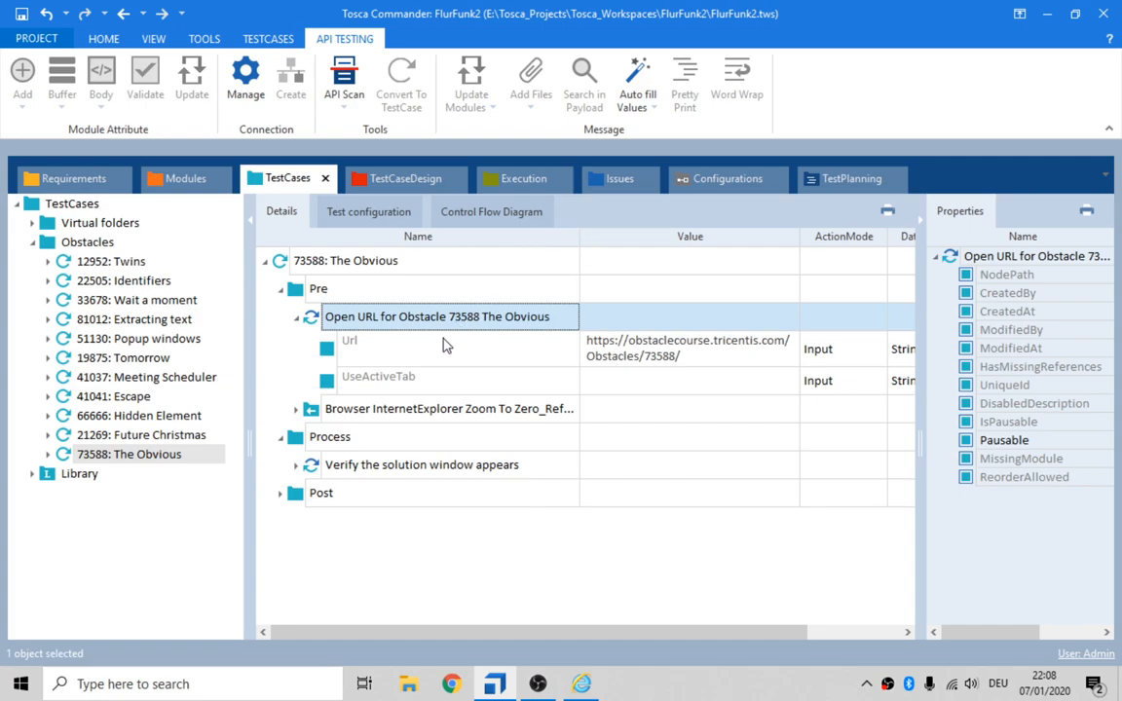
pyautogui.moveTo(308, 446)
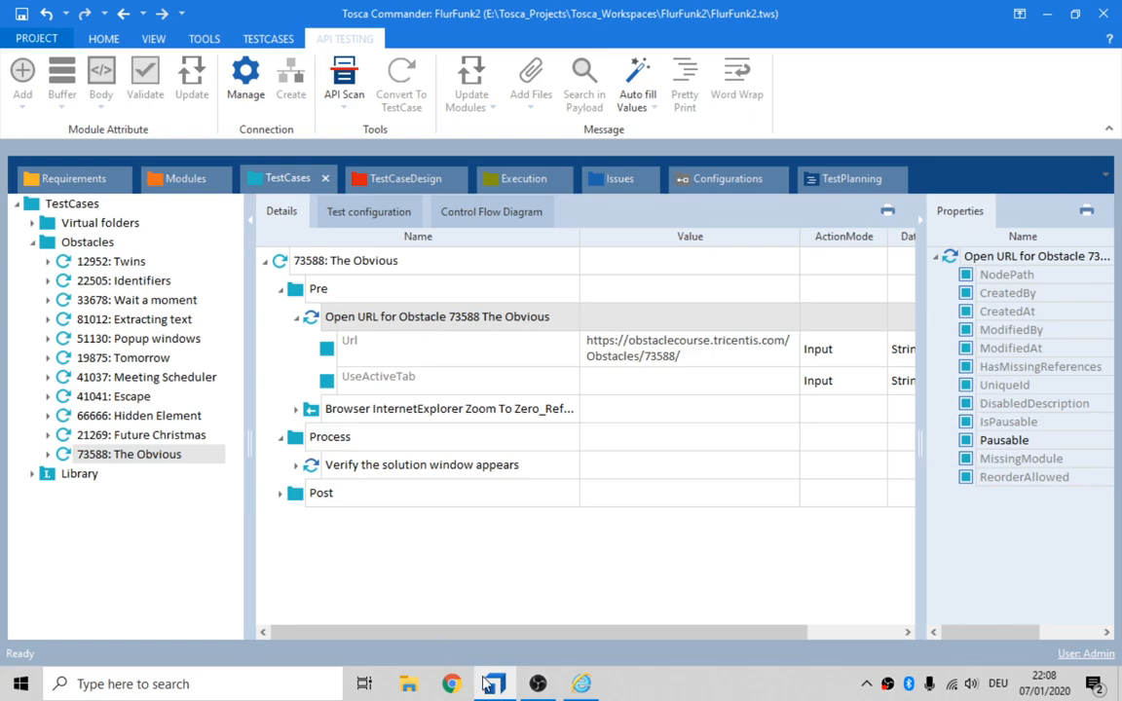
# - On the obstacle page, generate random text and pick 4mo155KxSC in the combobox
pyautogui.click(494, 683)
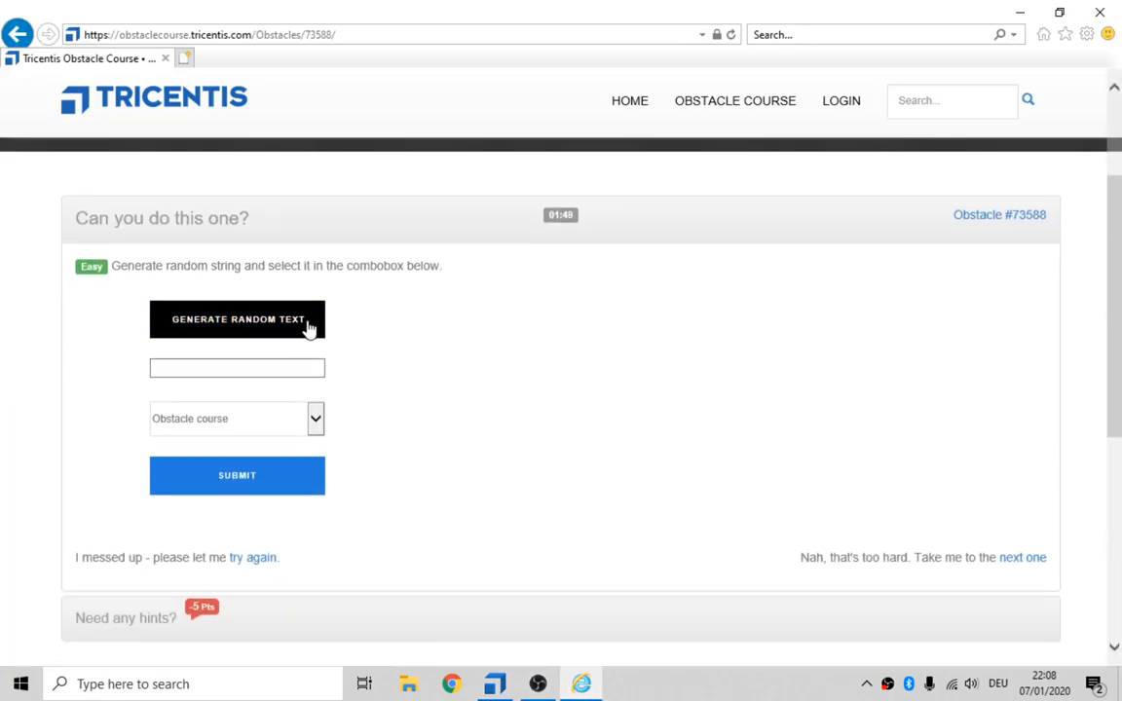
pyautogui.click(237, 318)
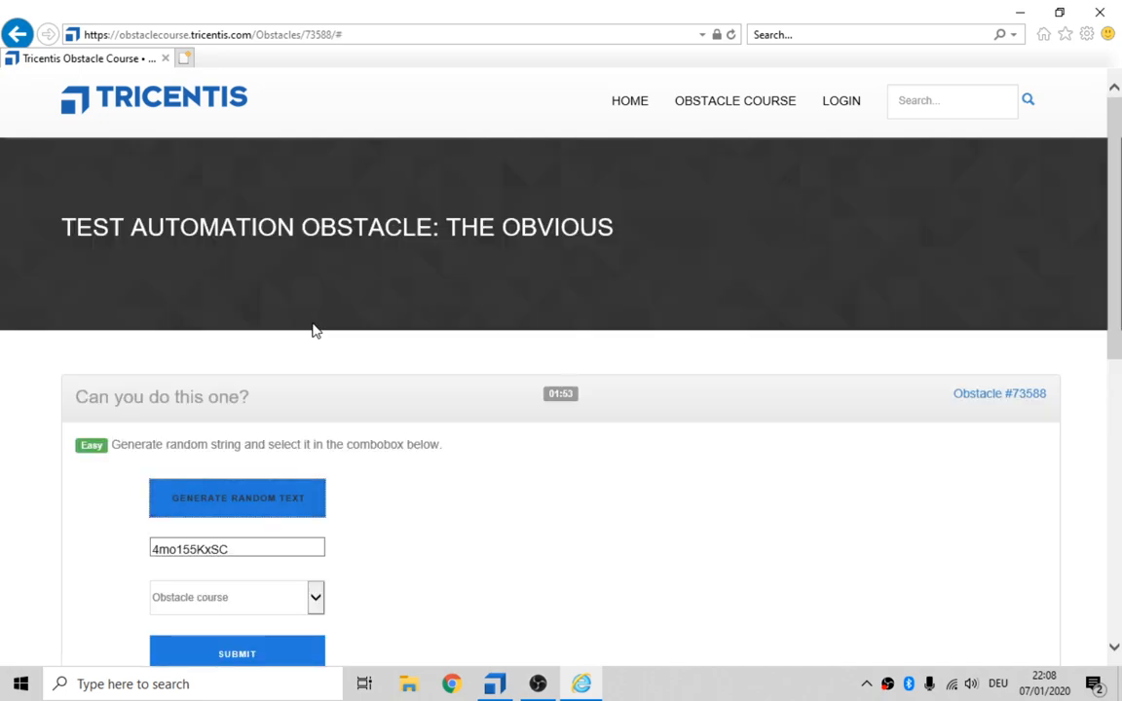
pyautogui.click(237, 547)
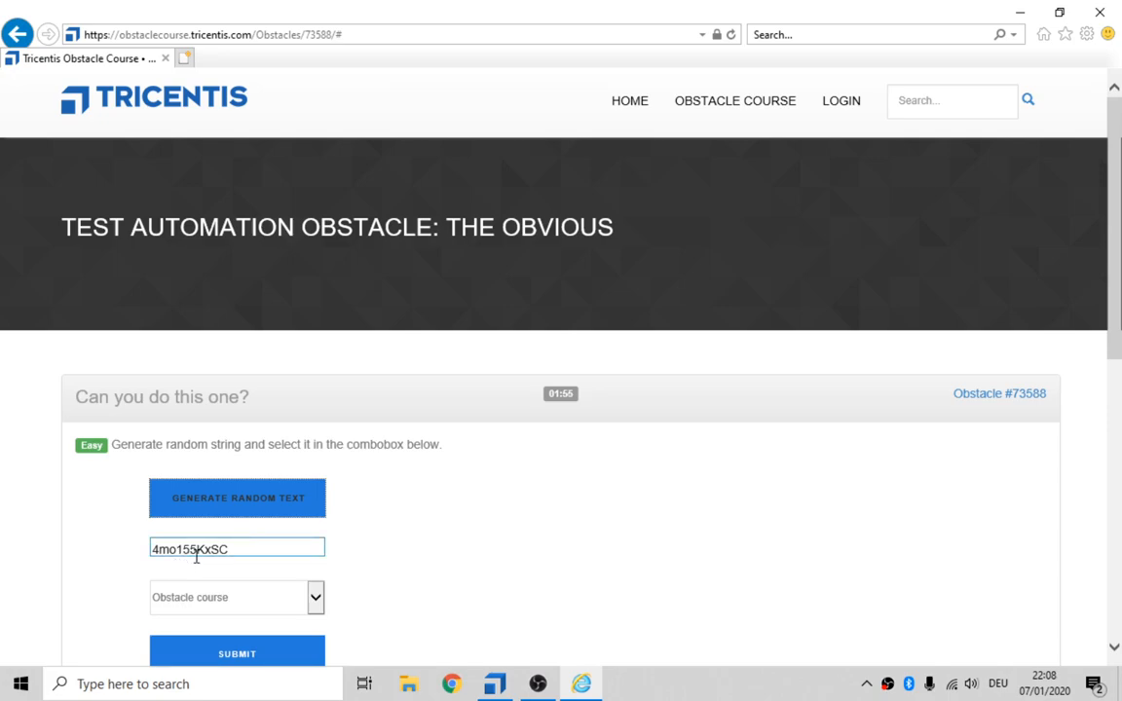
pyautogui.moveTo(314, 575)
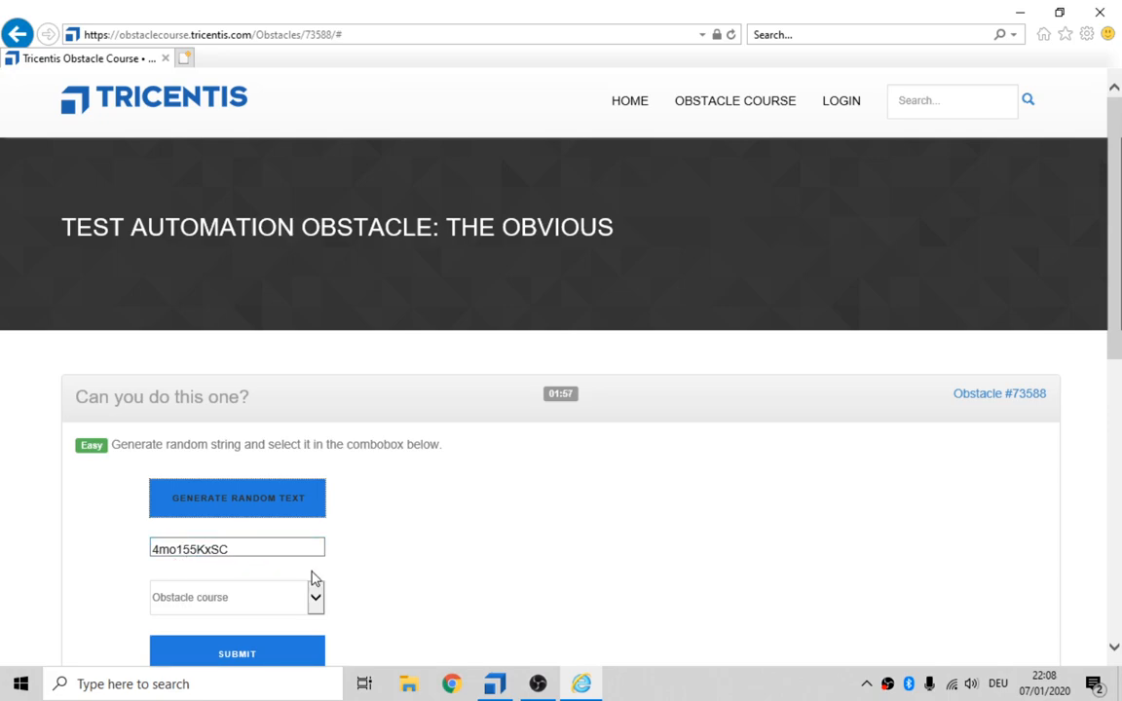
pyautogui.click(314, 597)
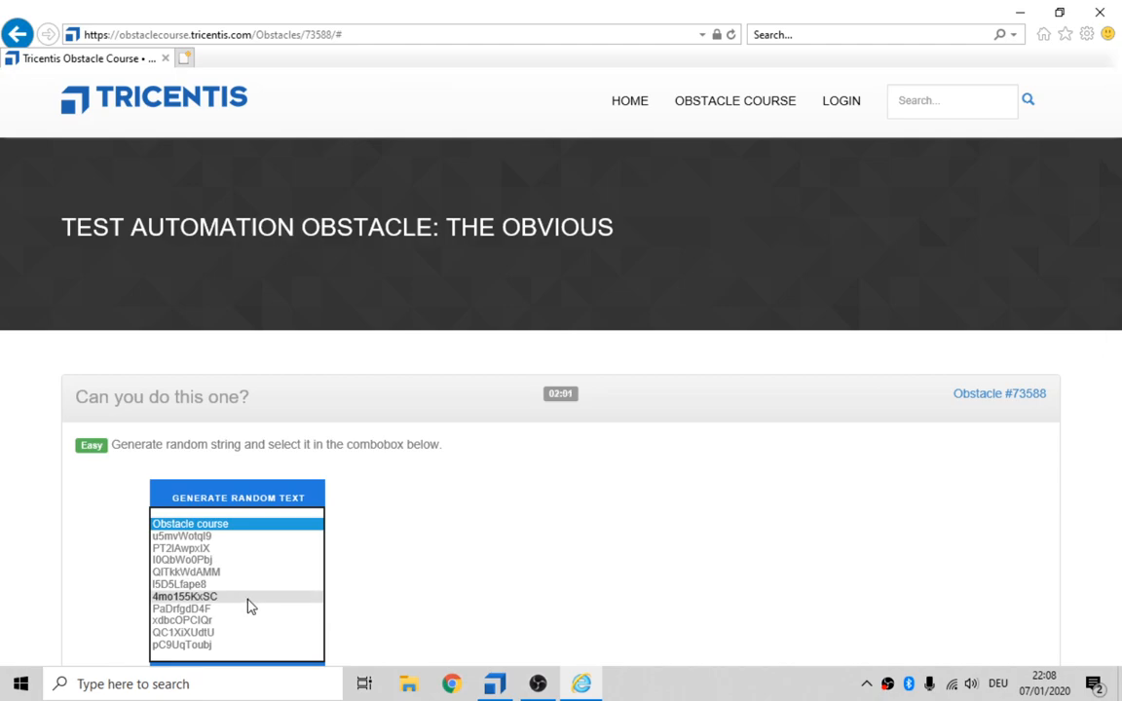
pyautogui.moveTo(225, 604)
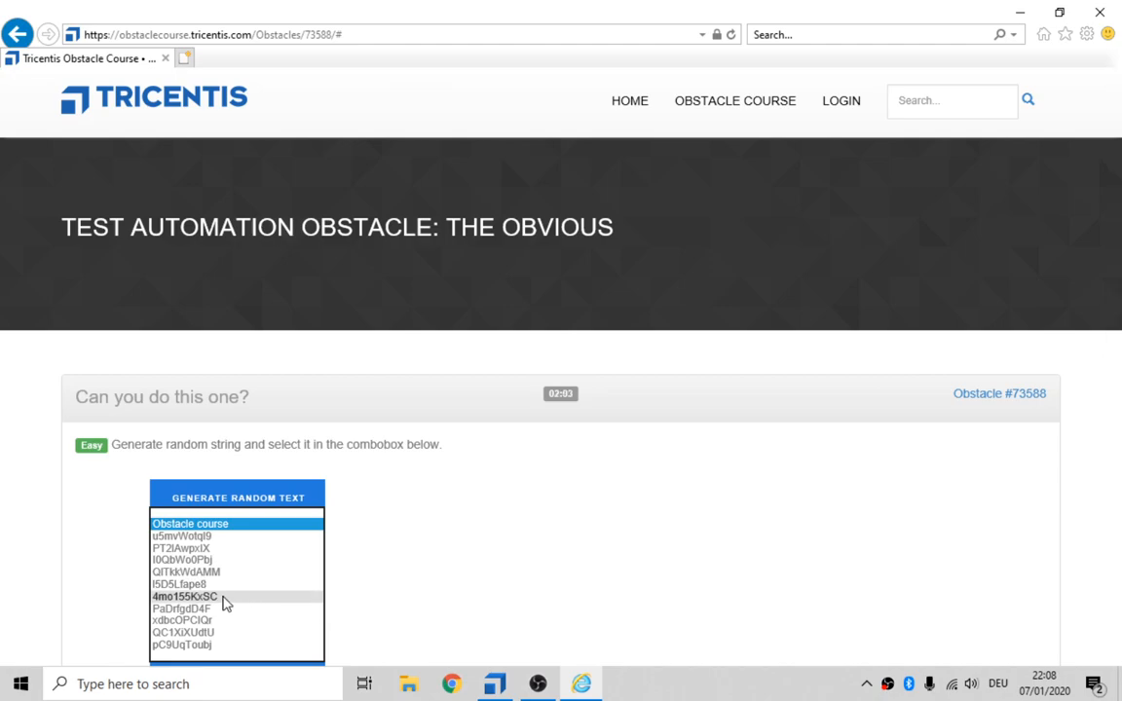
pyautogui.click(184, 597)
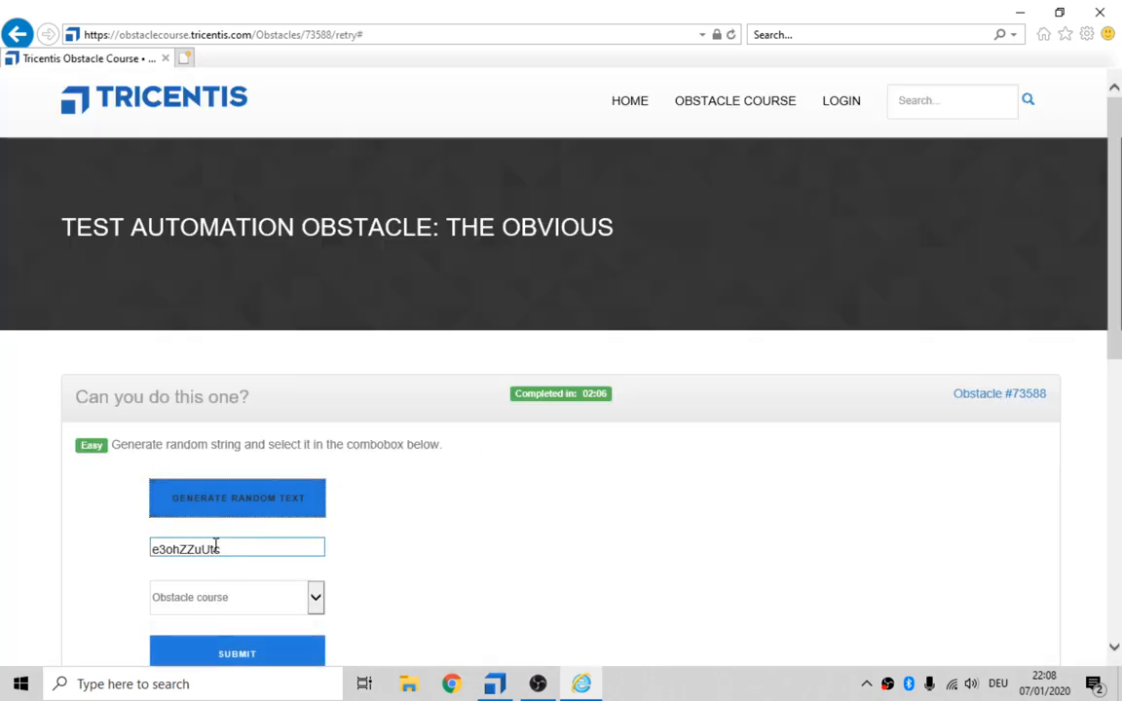
# - Generate random text again, reload the obstacle page, and return to Tosca Commander
pyautogui.click(237, 497)
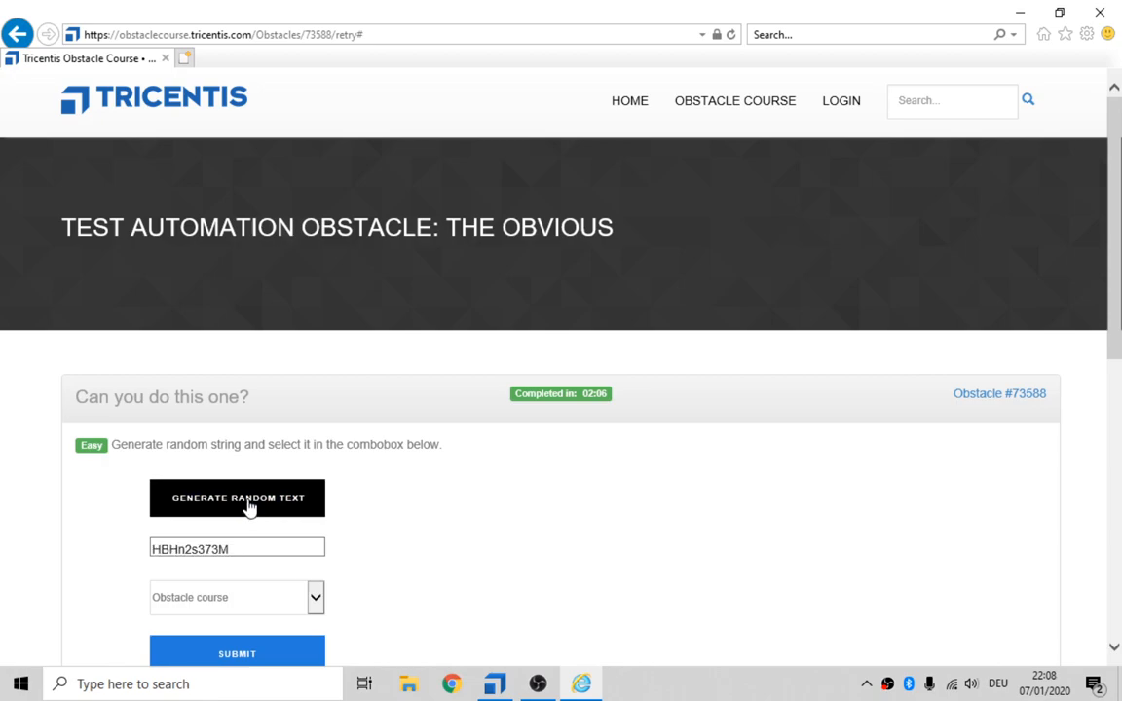
pyautogui.click(237, 498)
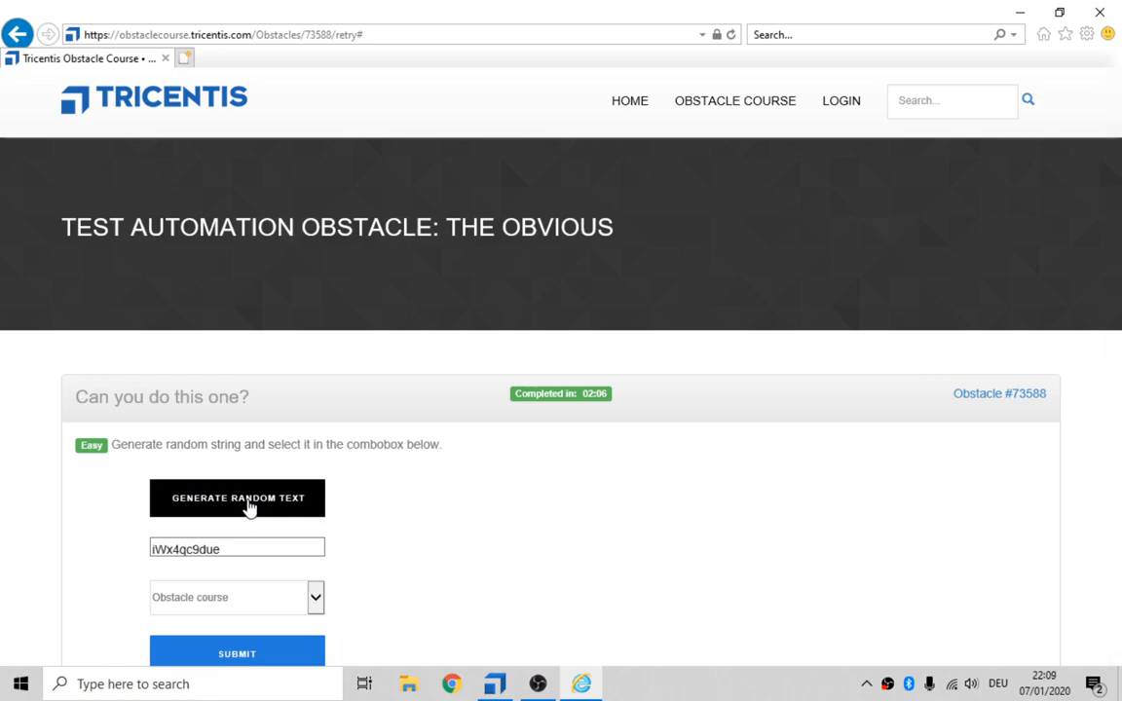
pyautogui.click(236, 497)
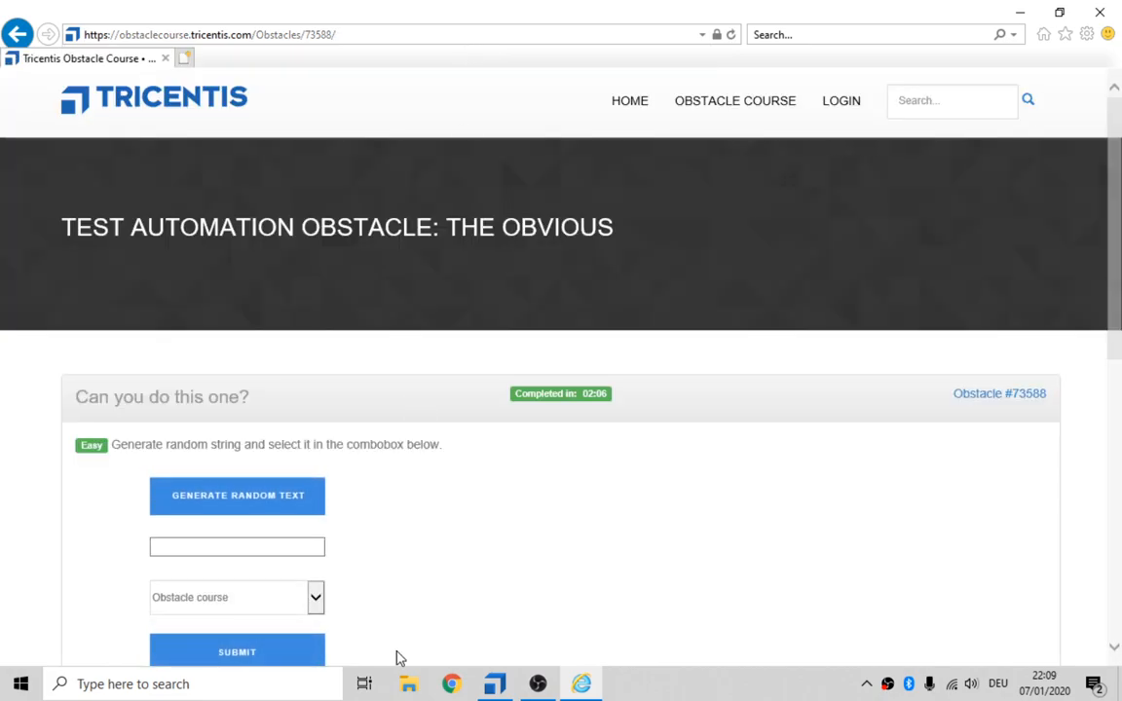
pyautogui.click(494, 684)
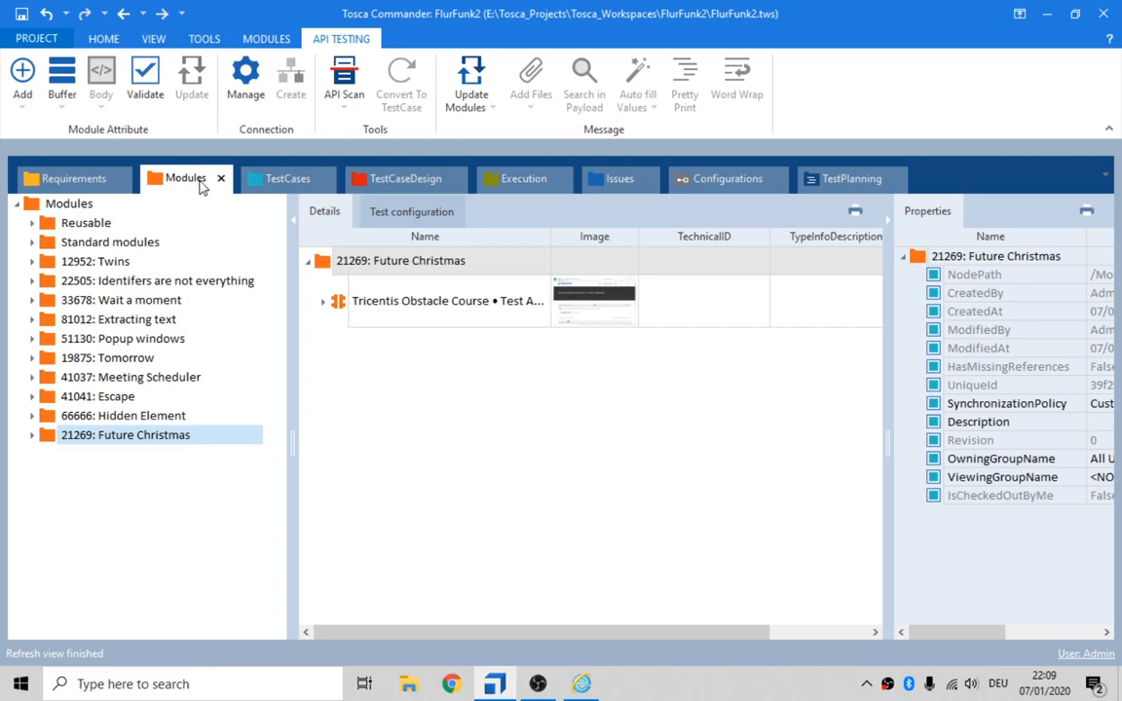
# - Add a module folder named '73588: The Obvious' after Future Christmas
pyautogui.click(286, 179)
pyautogui.write('73588: The Obvious')
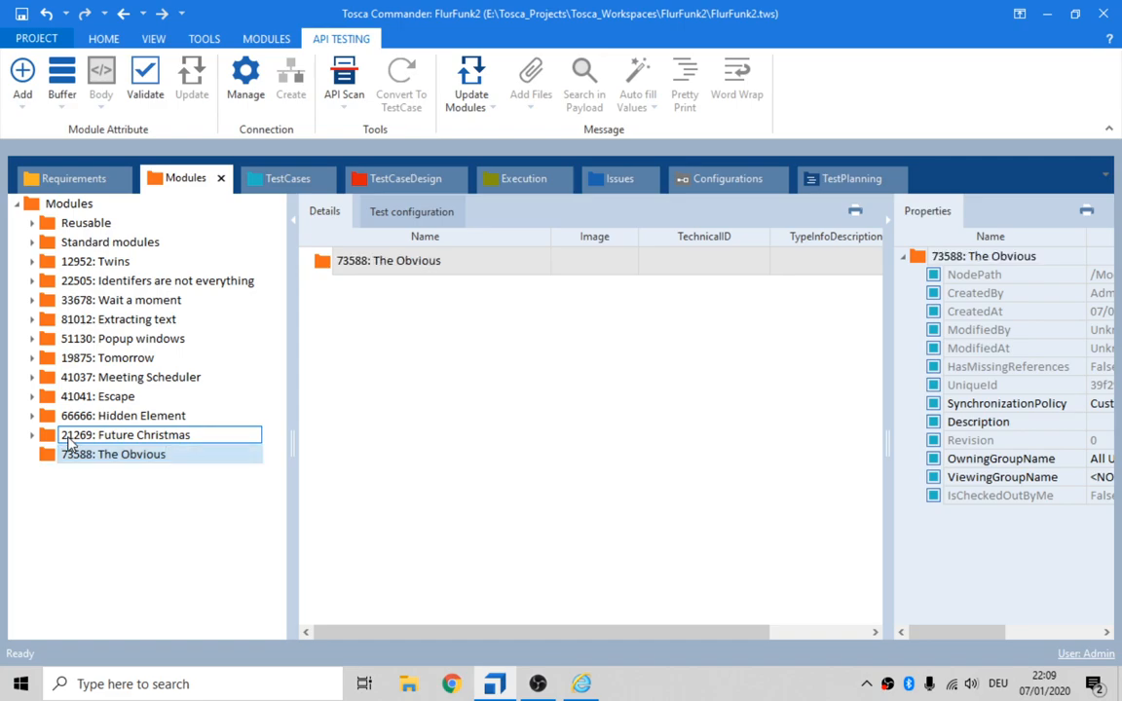
pyautogui.click(113, 454)
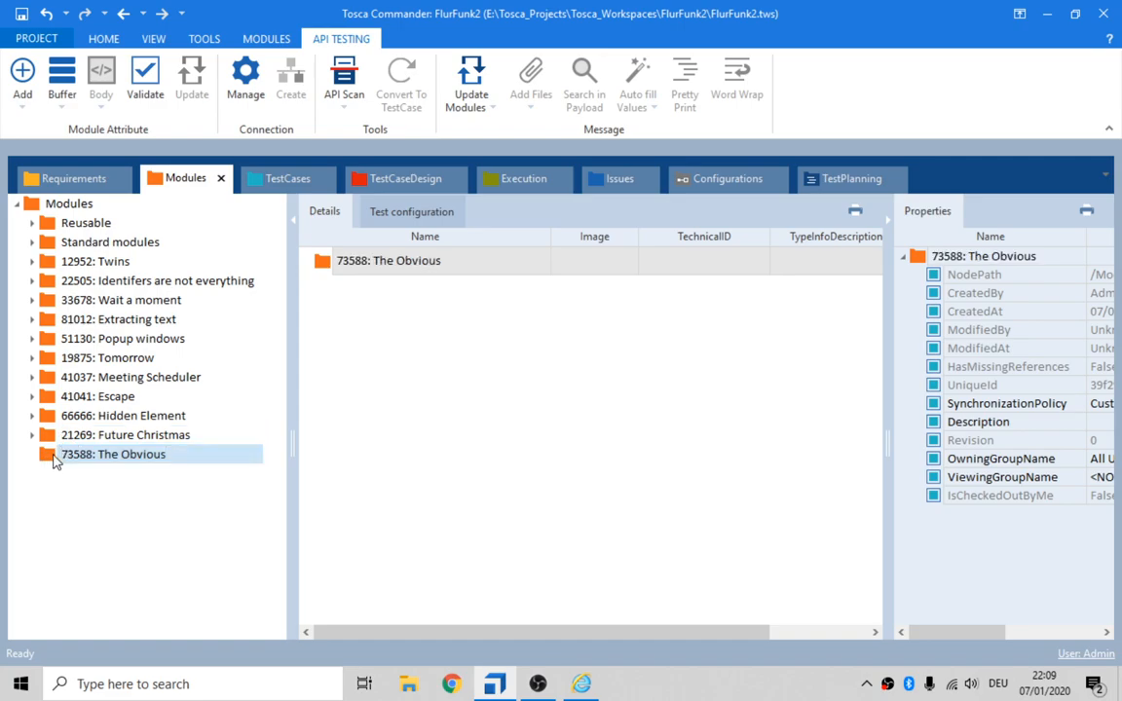
pyautogui.rightClick(113, 454)
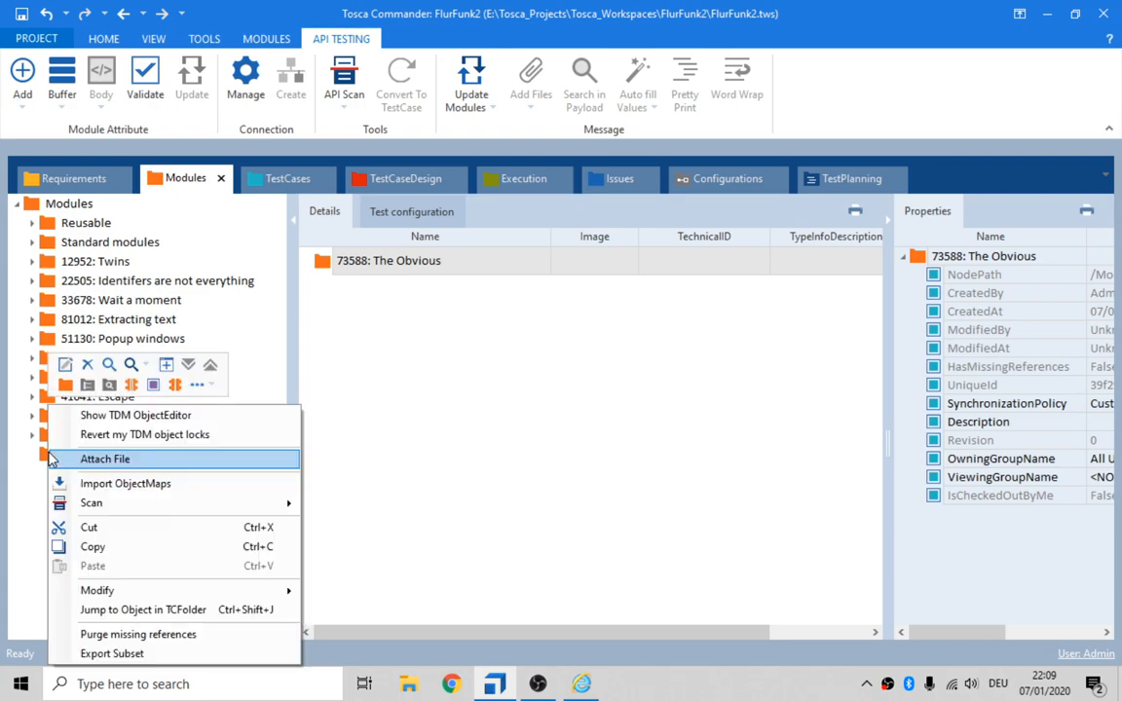
# - Scan the Tricentis Obstacle Course window's controls into a module in 73588: The Obvious
pyautogui.click(90, 503)
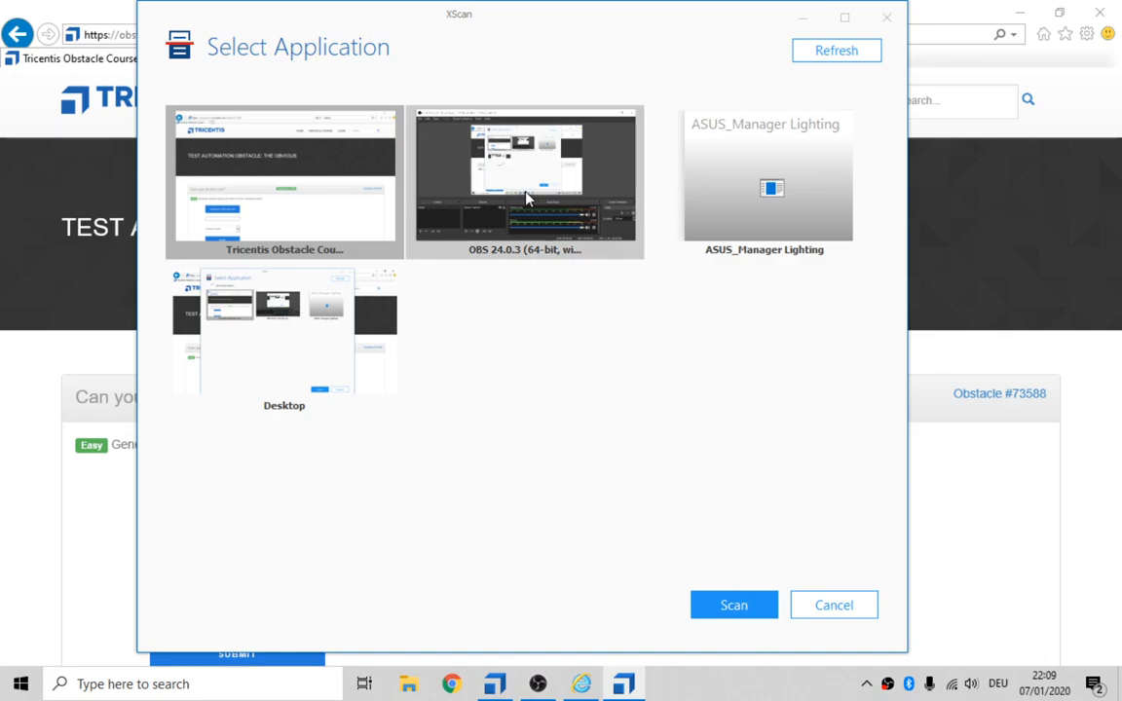
pyautogui.click(283, 336)
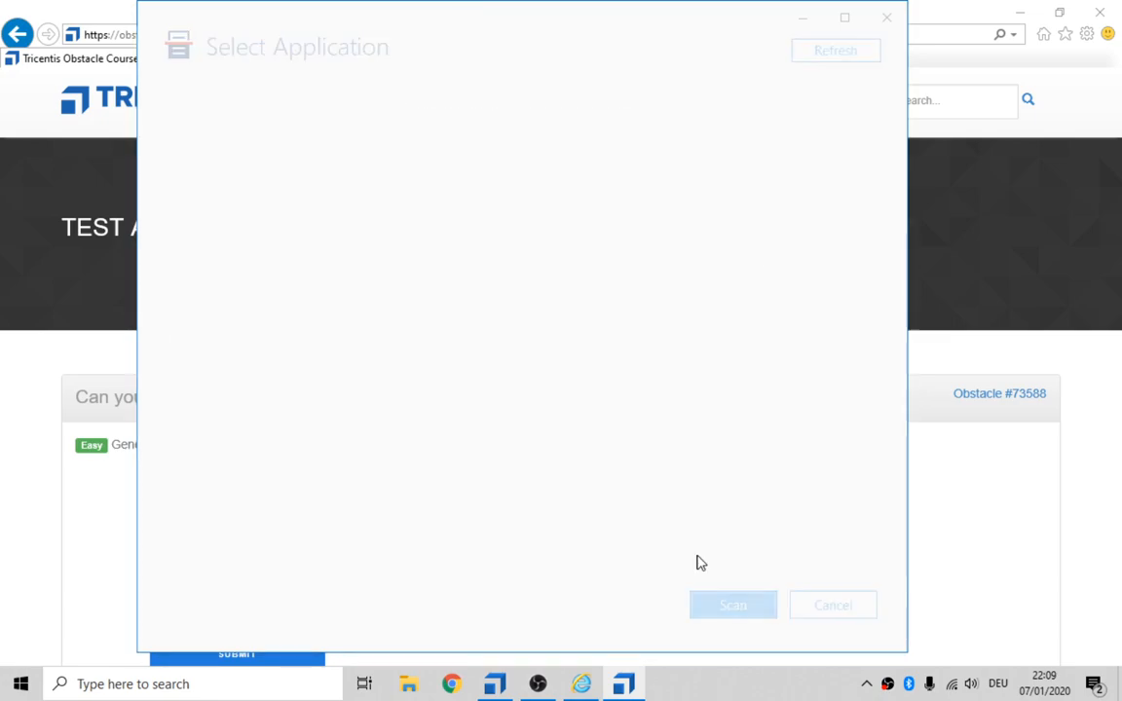
pyautogui.click(733, 605)
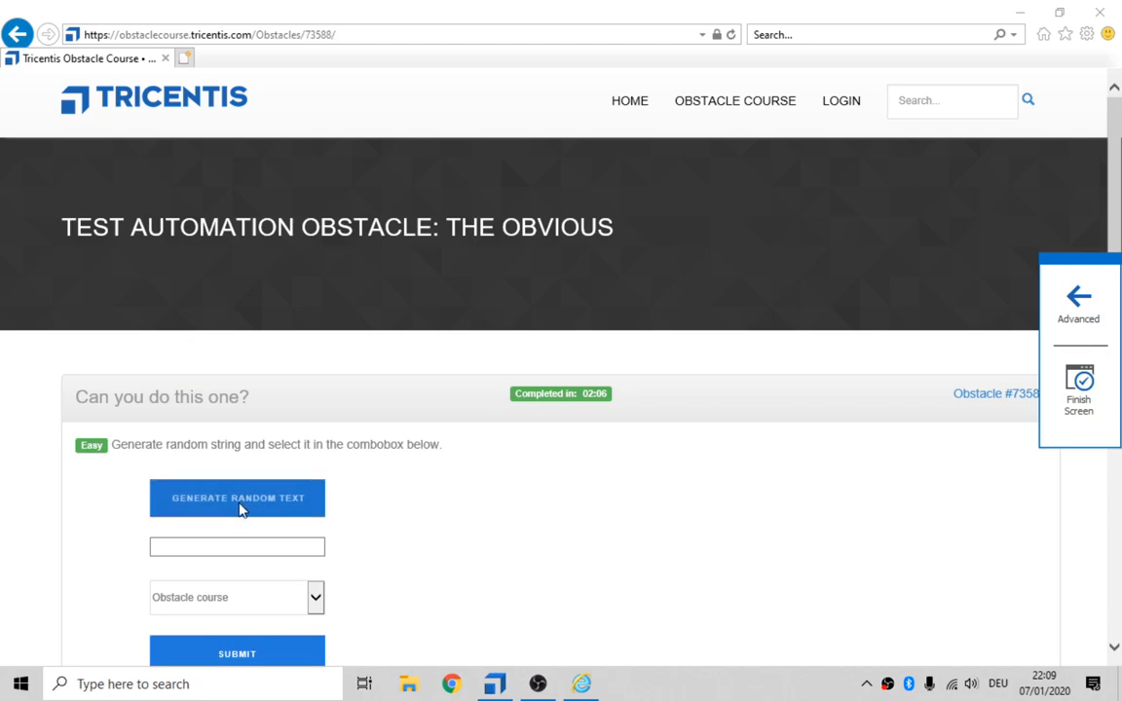
pyautogui.click(237, 498)
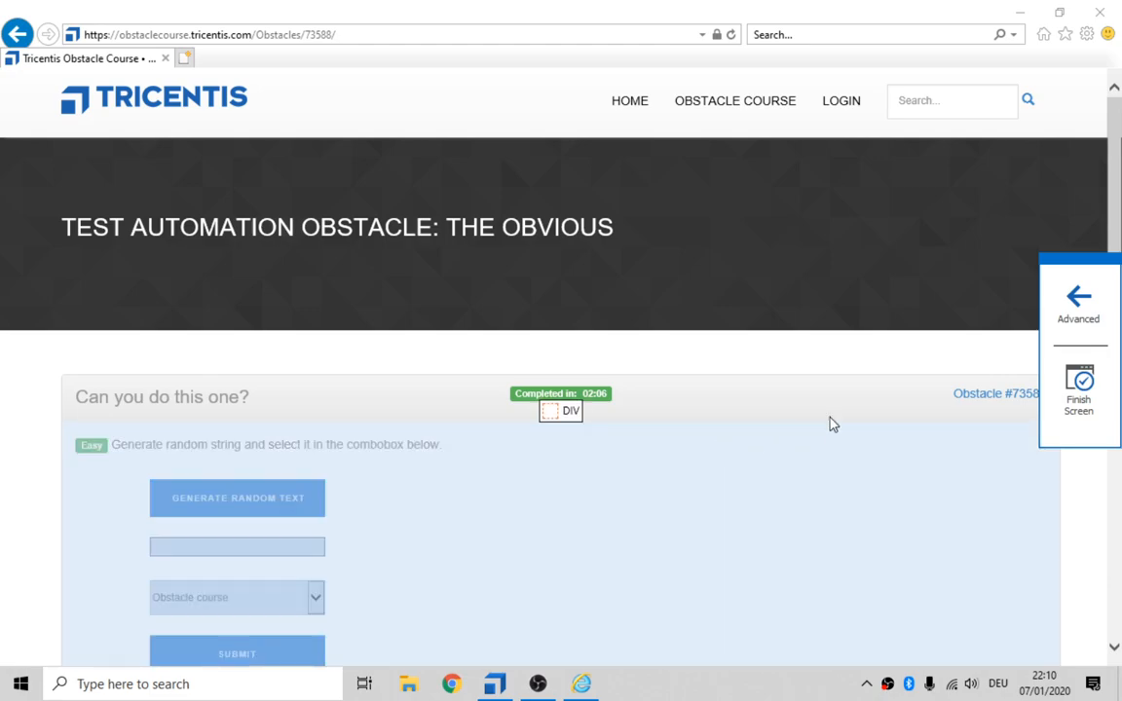
pyautogui.click(1078, 297)
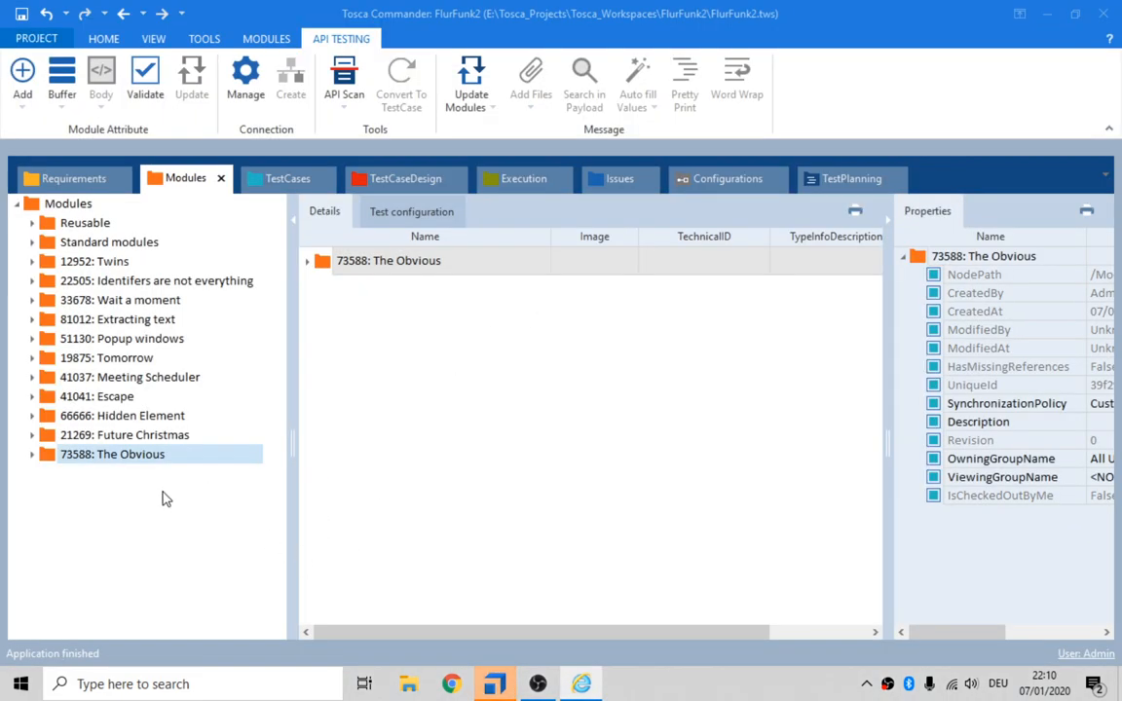
# - Add the obstacle module to Process, clicking Generate Random Text and Submit, and buffering randomtext
pyautogui.click(33, 454)
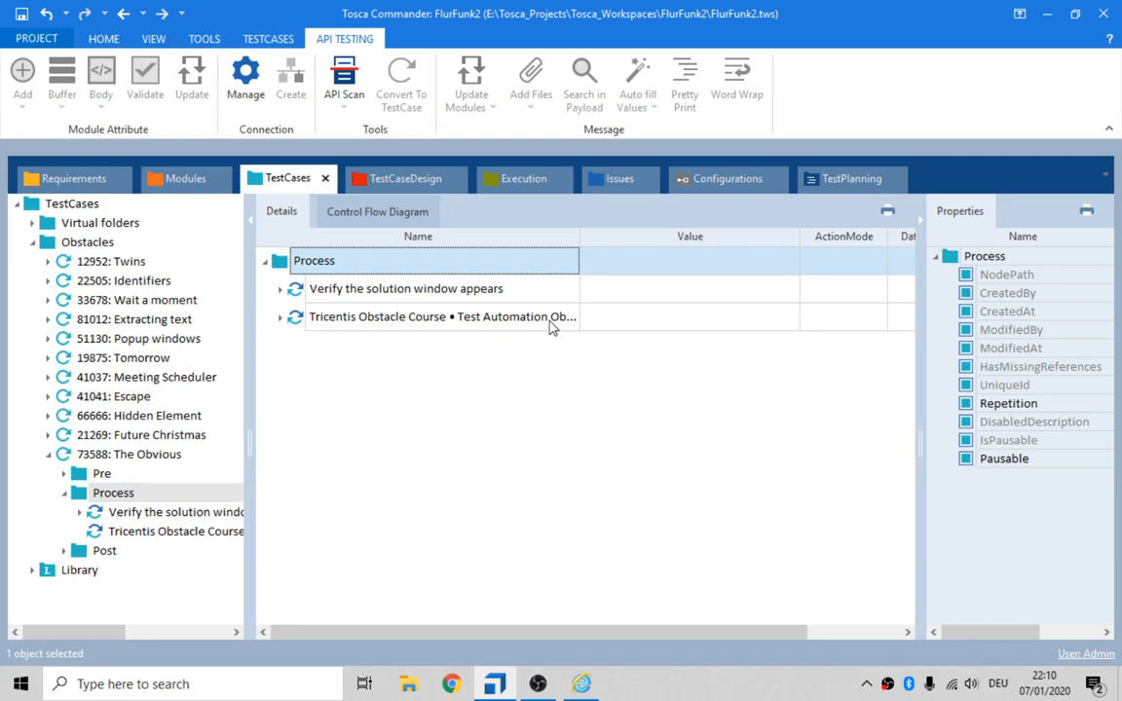
pyautogui.click(442, 316)
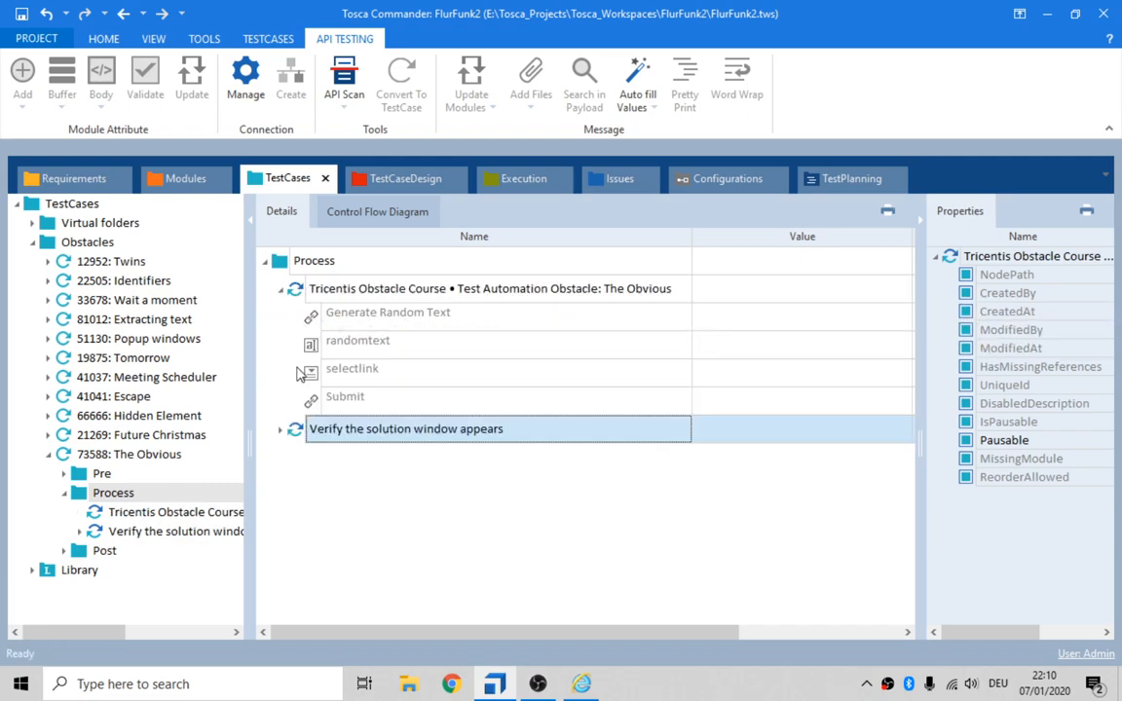
pyautogui.moveTo(300, 376)
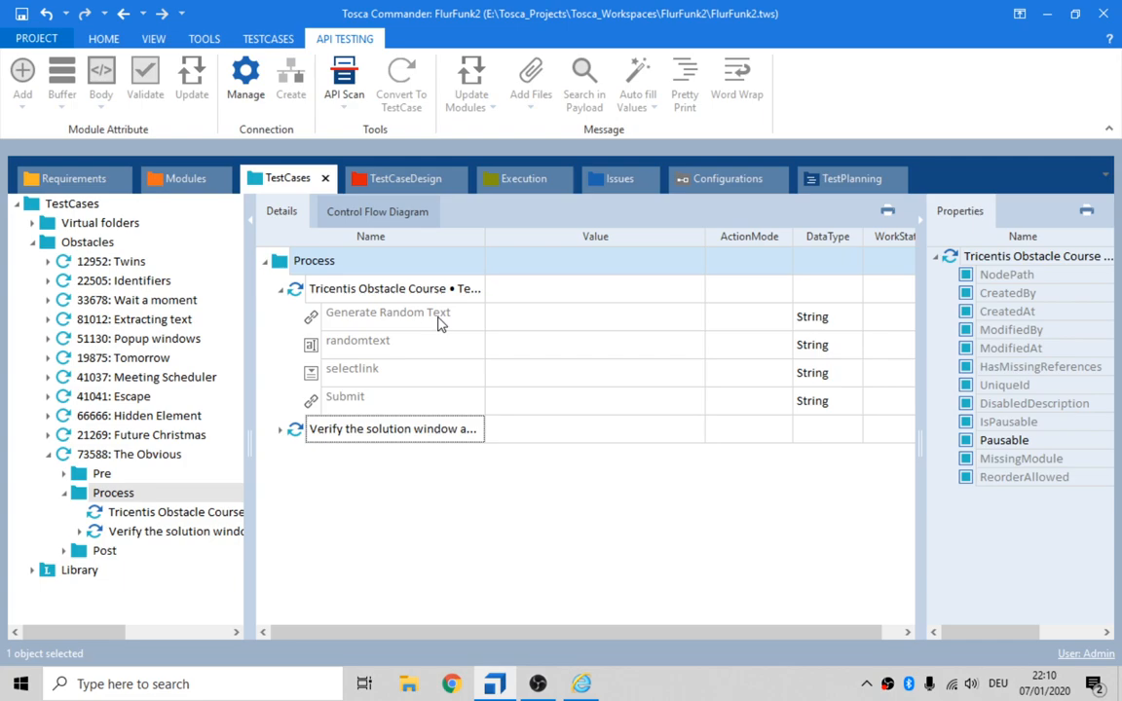
pyautogui.click(388, 312)
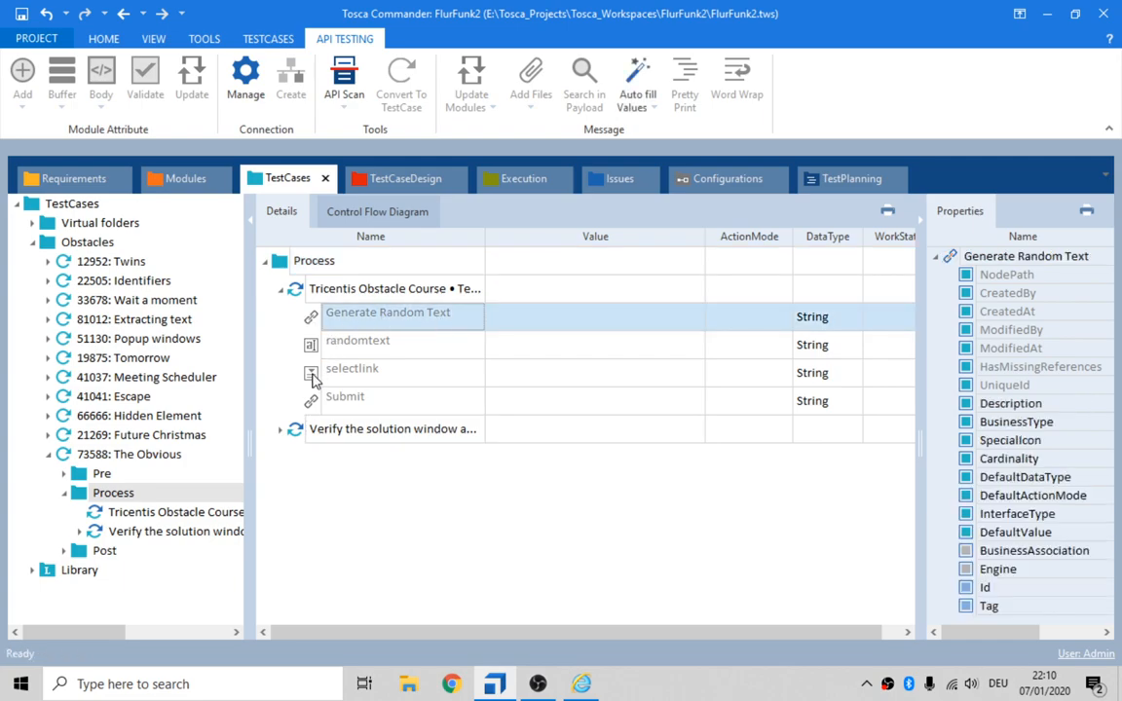
pyautogui.moveTo(387, 364)
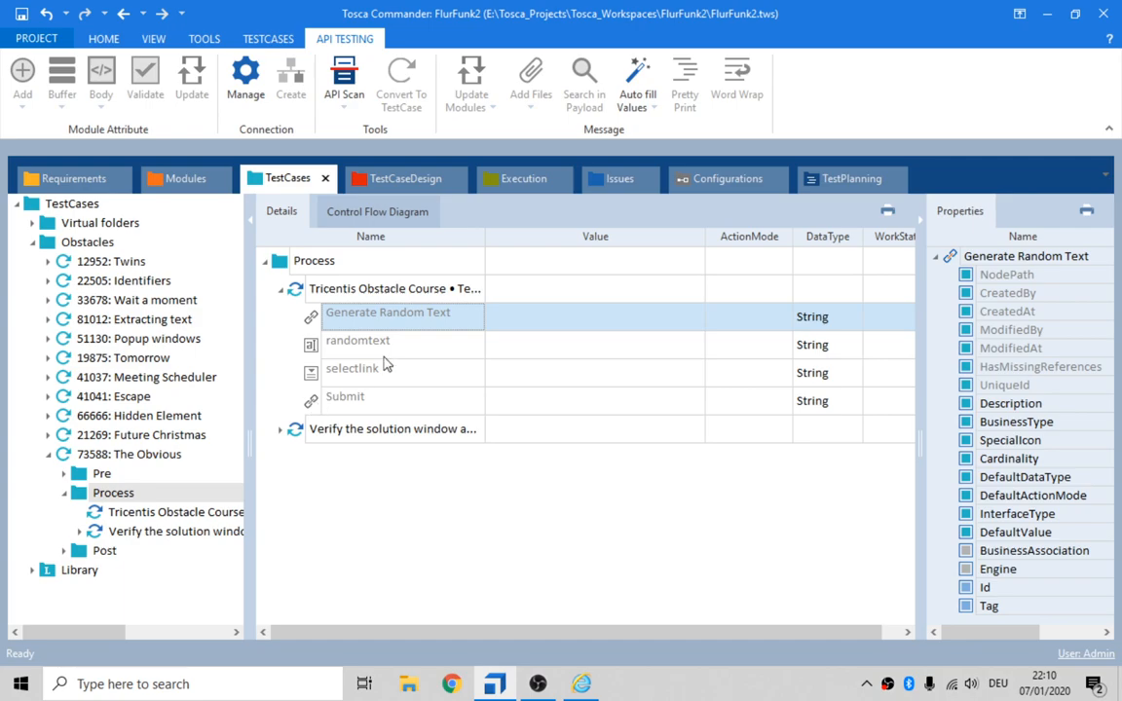
pyautogui.click(594, 316)
pyautogui.write('CLICK')
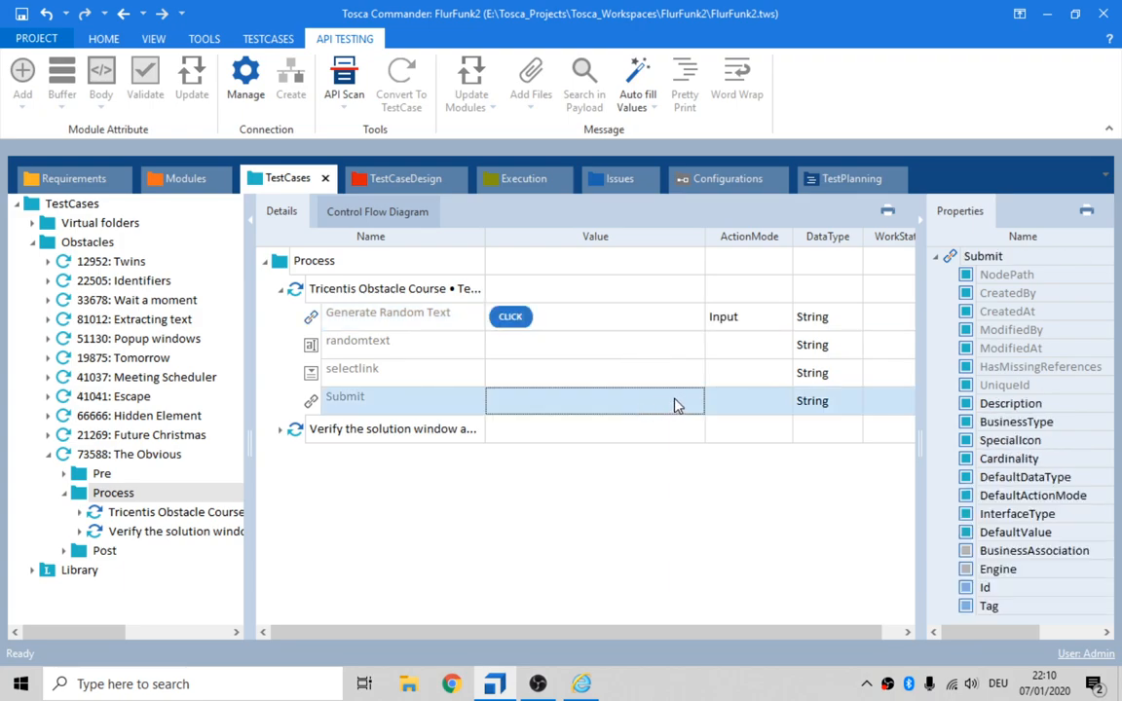
pyautogui.click(595, 400)
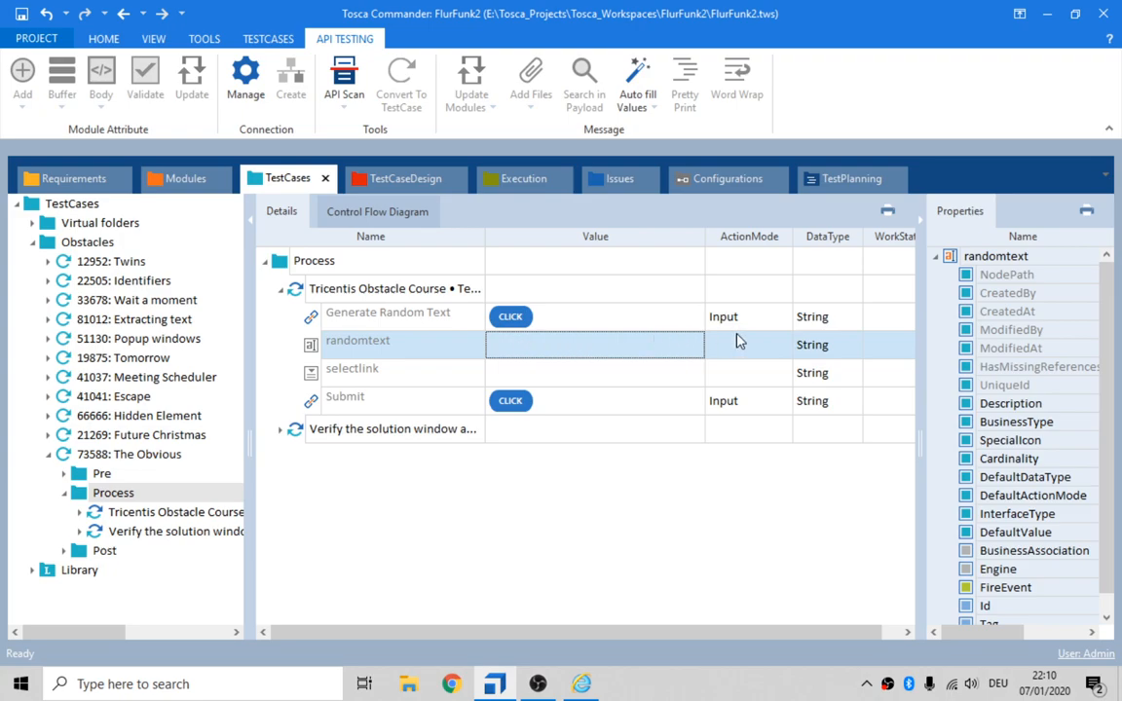
pyautogui.click(741, 344)
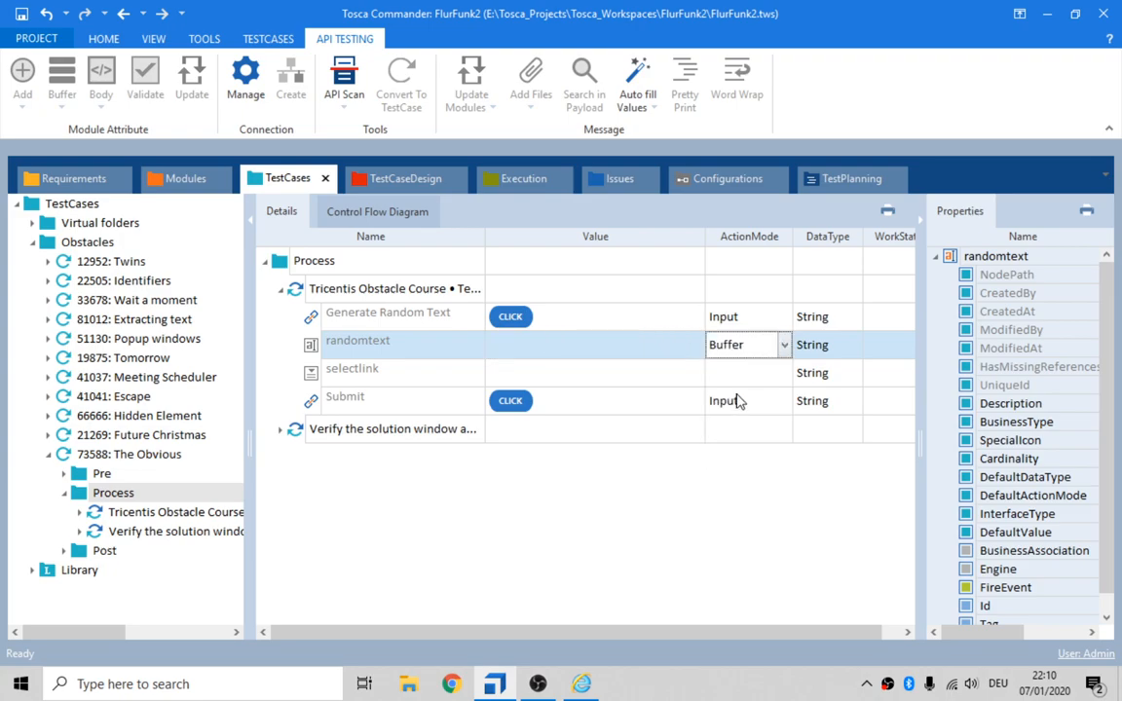
pyautogui.click(584, 343)
pyautogui.write('randomtext')
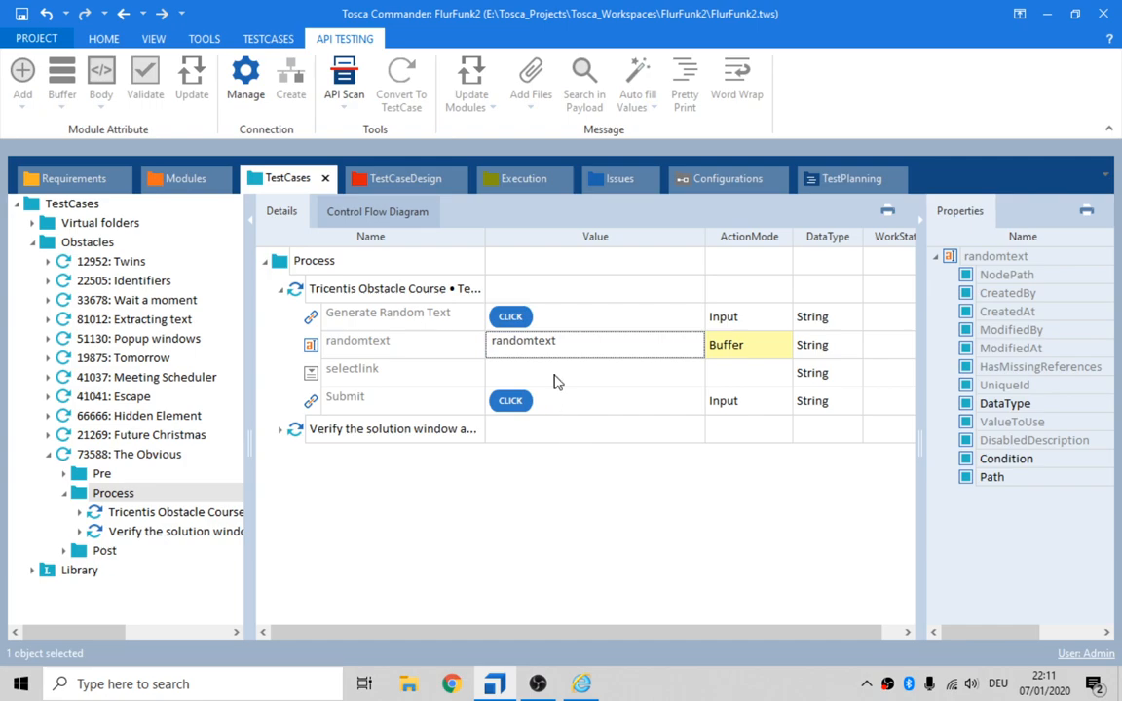
pyautogui.moveTo(581, 383)
pyautogui.write('{')
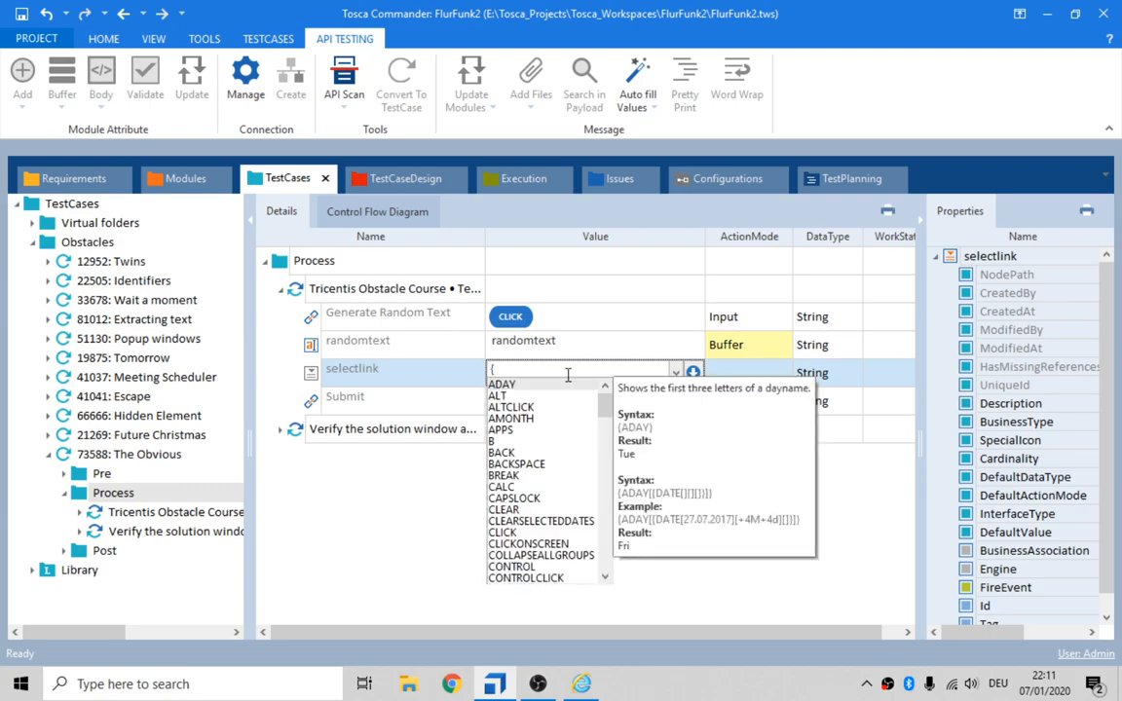
# - Enter {B[randomtext]} as the selectlink value
pyautogui.write('B')
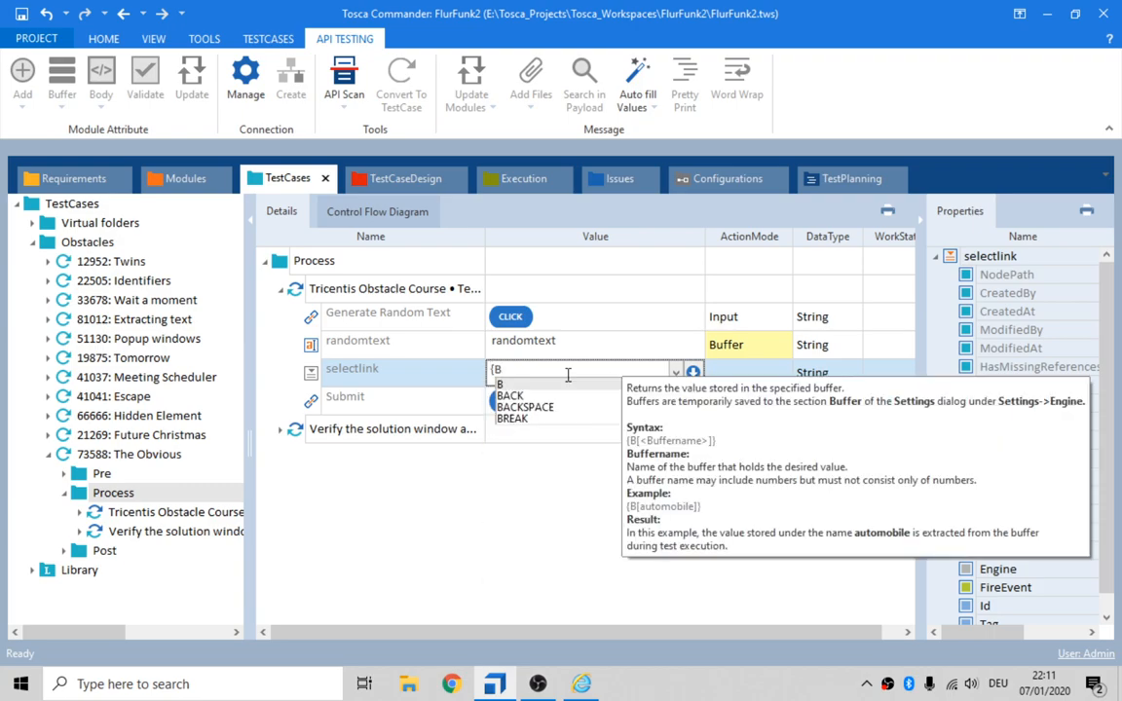
pyautogui.write('[rand')
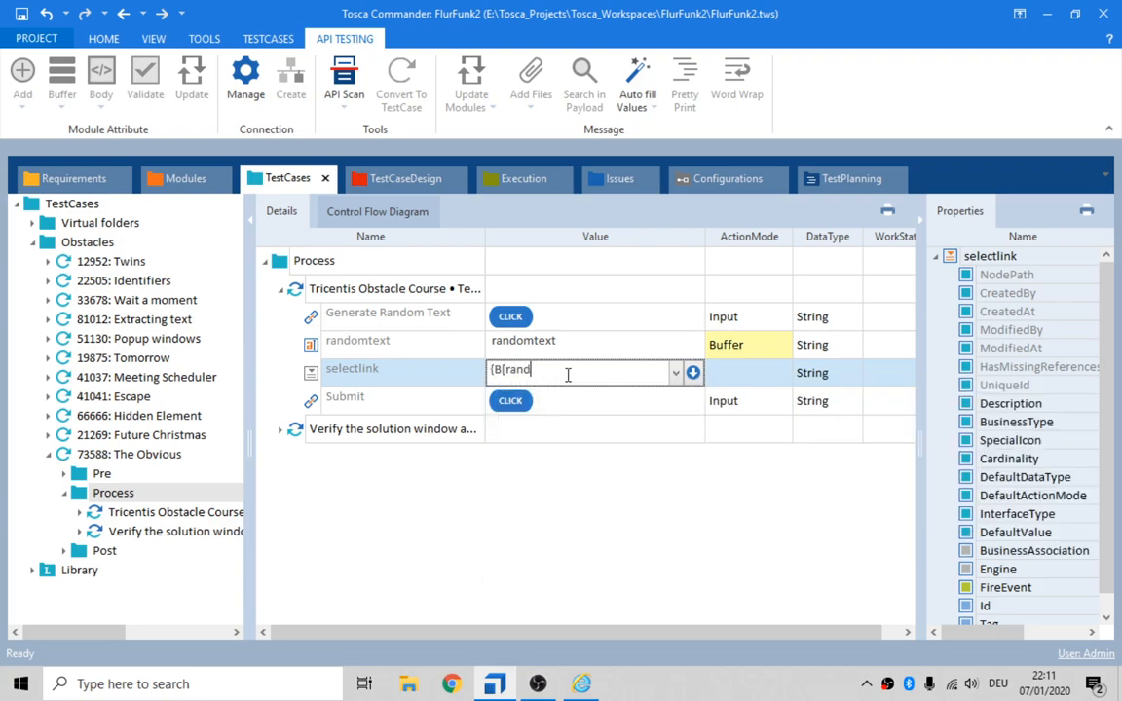
pyautogui.write('omtext')
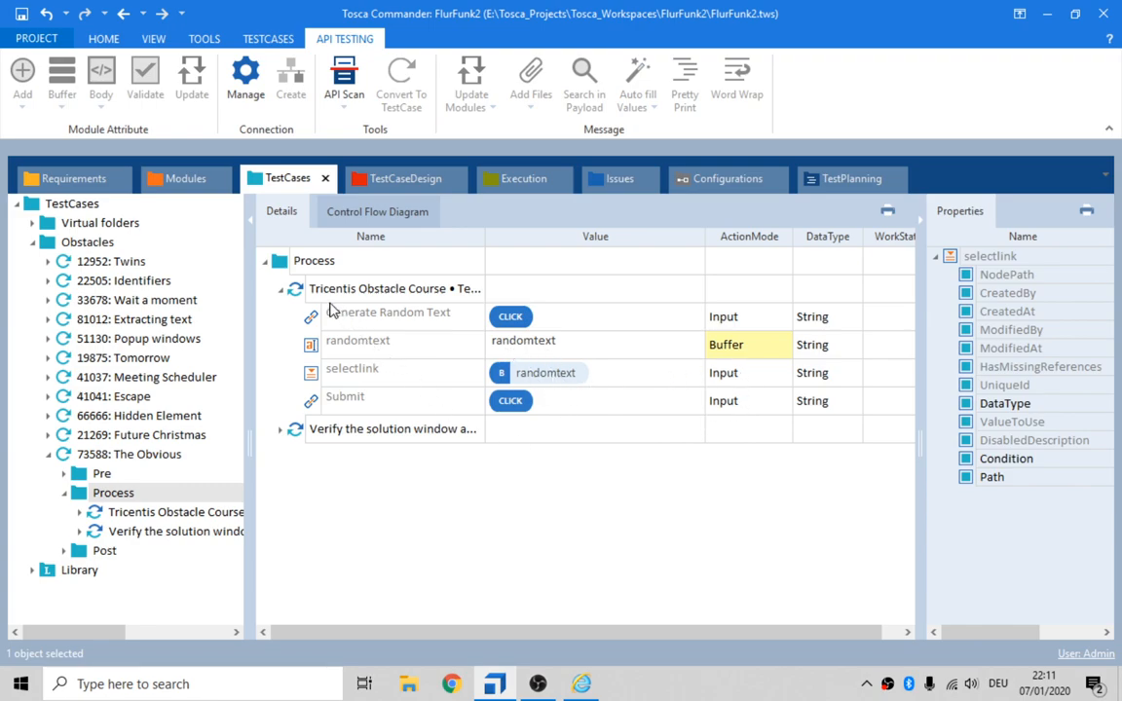
pyautogui.click(395, 288)
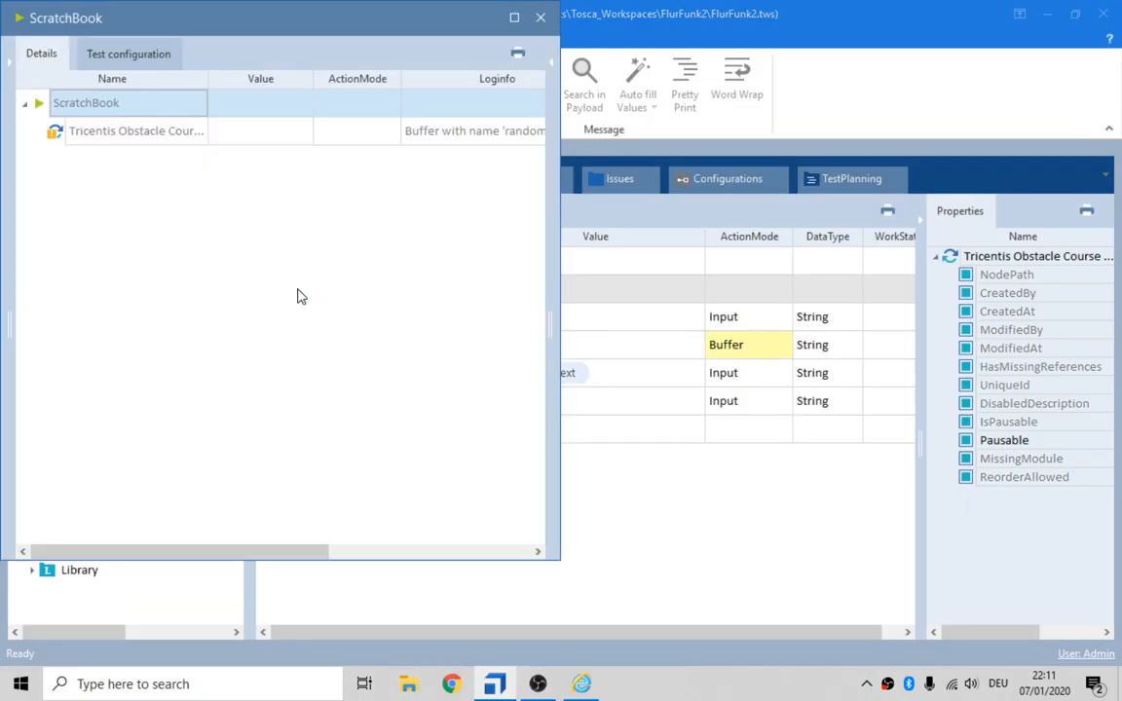
pyautogui.moveTo(538, 361)
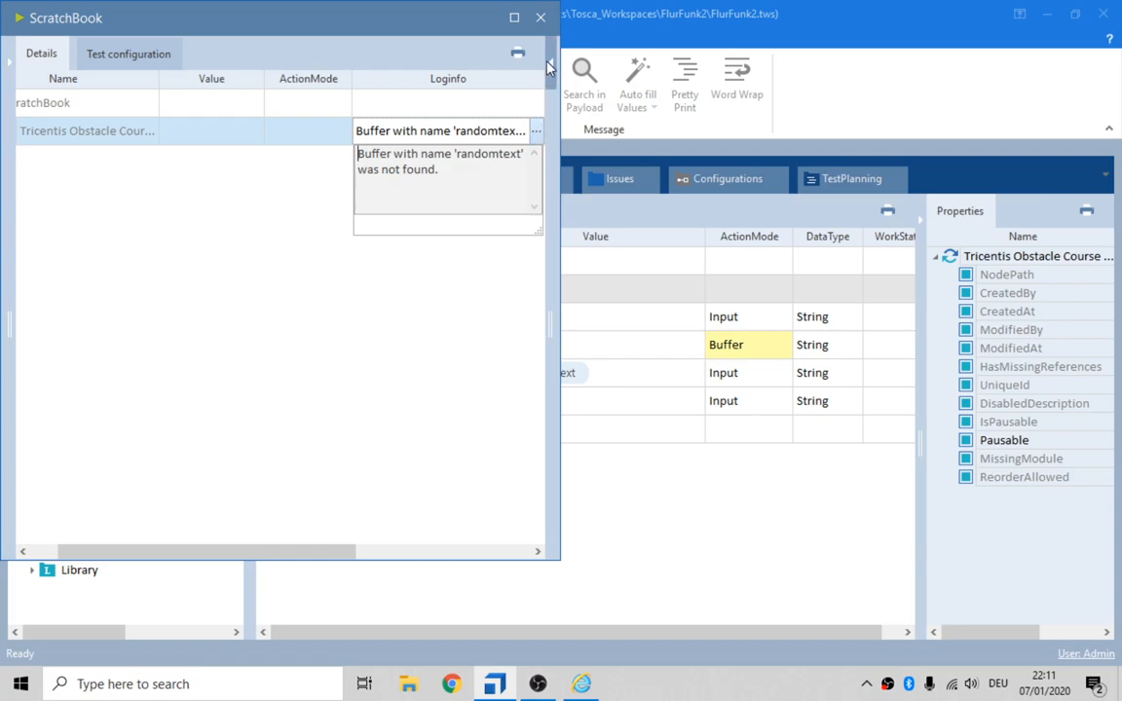
pyautogui.click(541, 17)
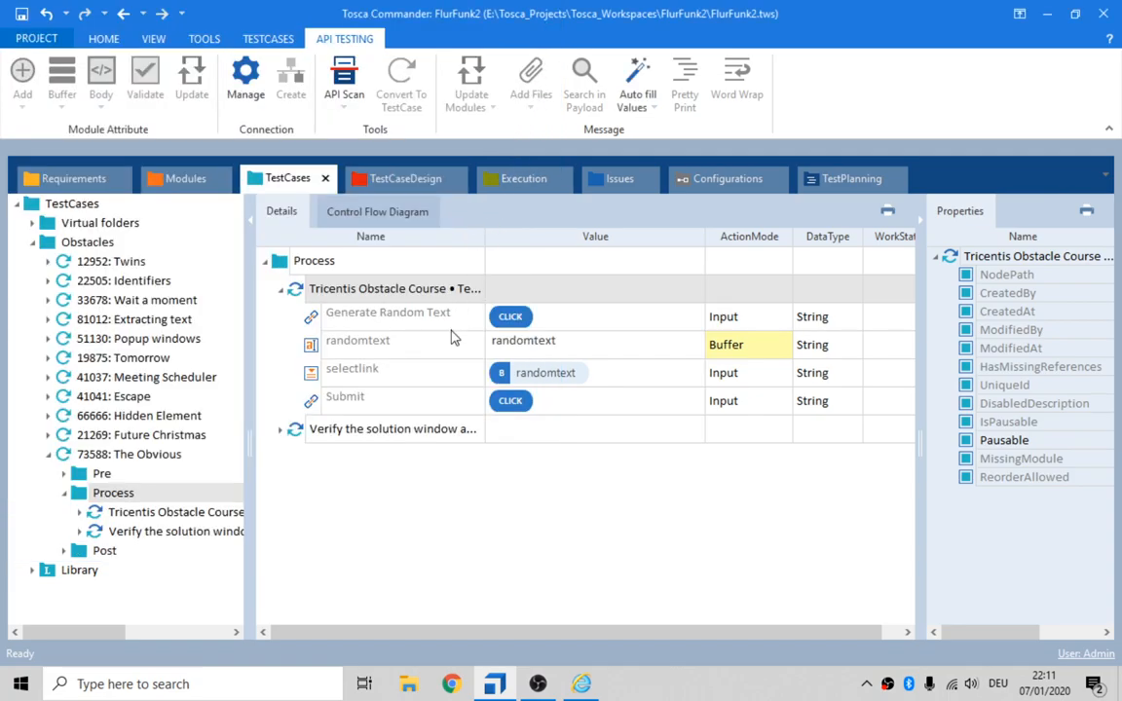
pyautogui.click(395, 288)
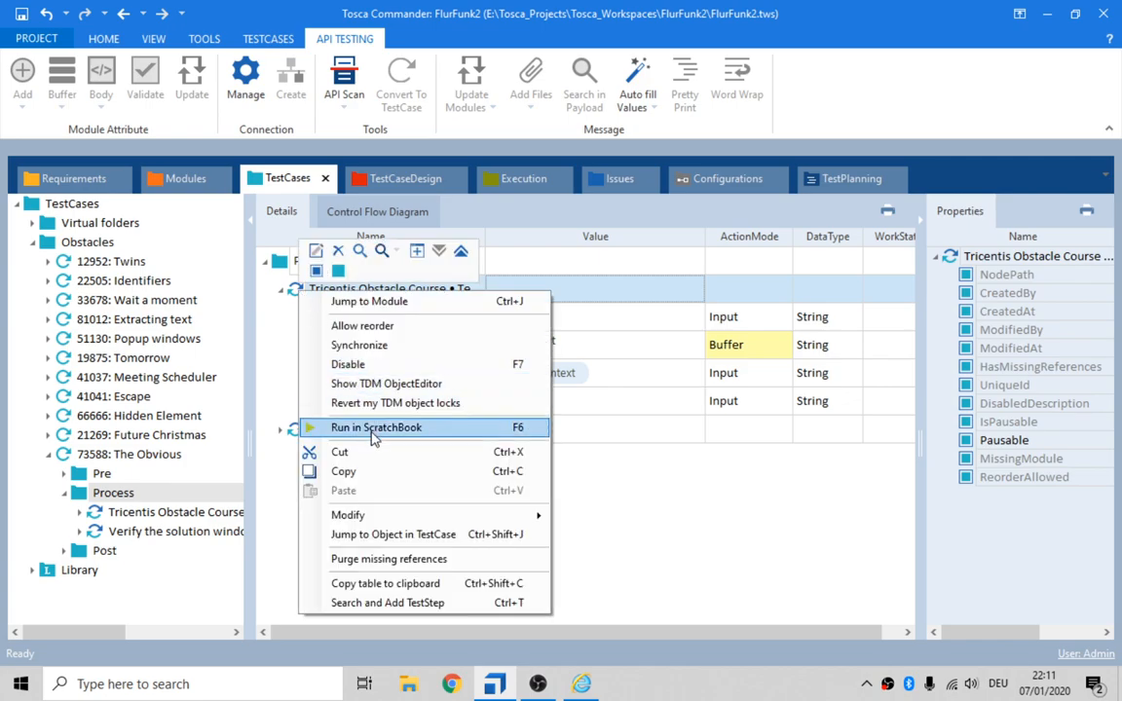
# - Disable the randomtext buffer step and trial-run the obstacle module step in ScratchBook
pyautogui.click(376, 427)
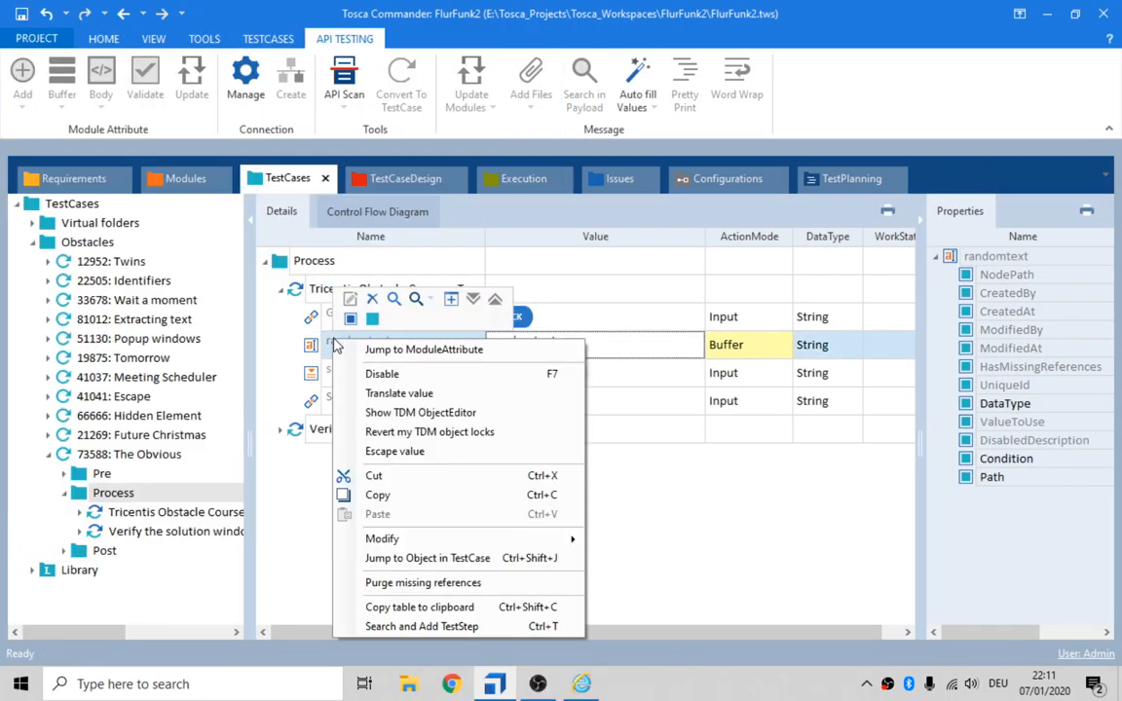
pyautogui.click(382, 373)
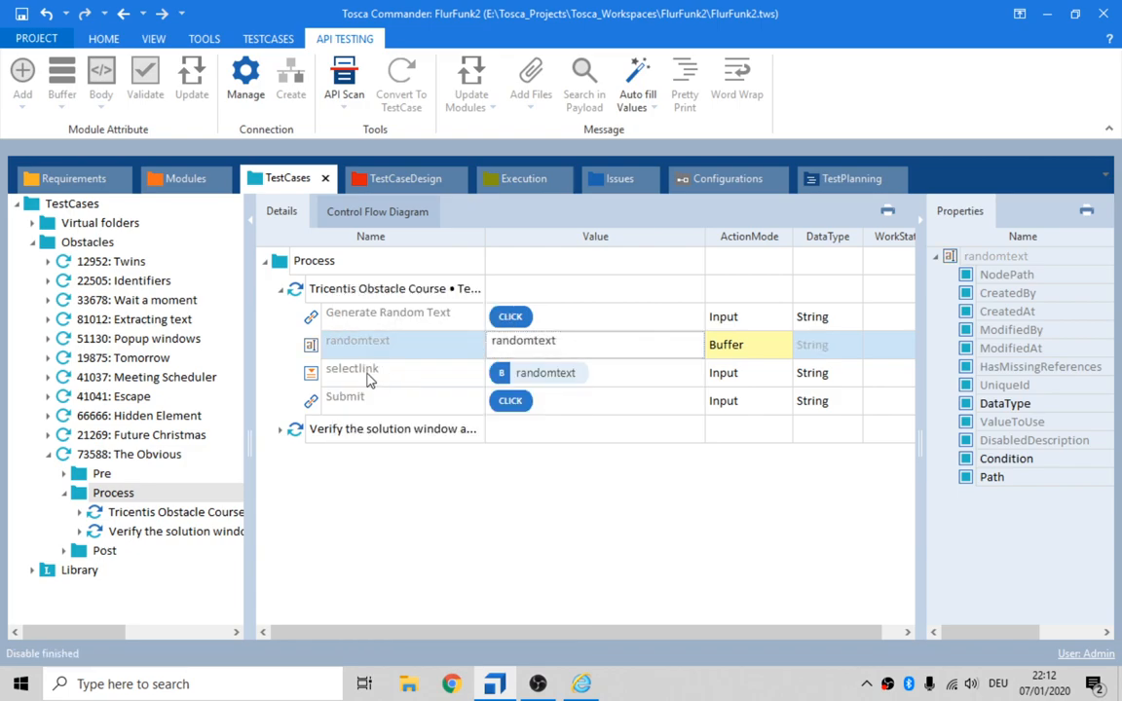
pyautogui.click(345, 400)
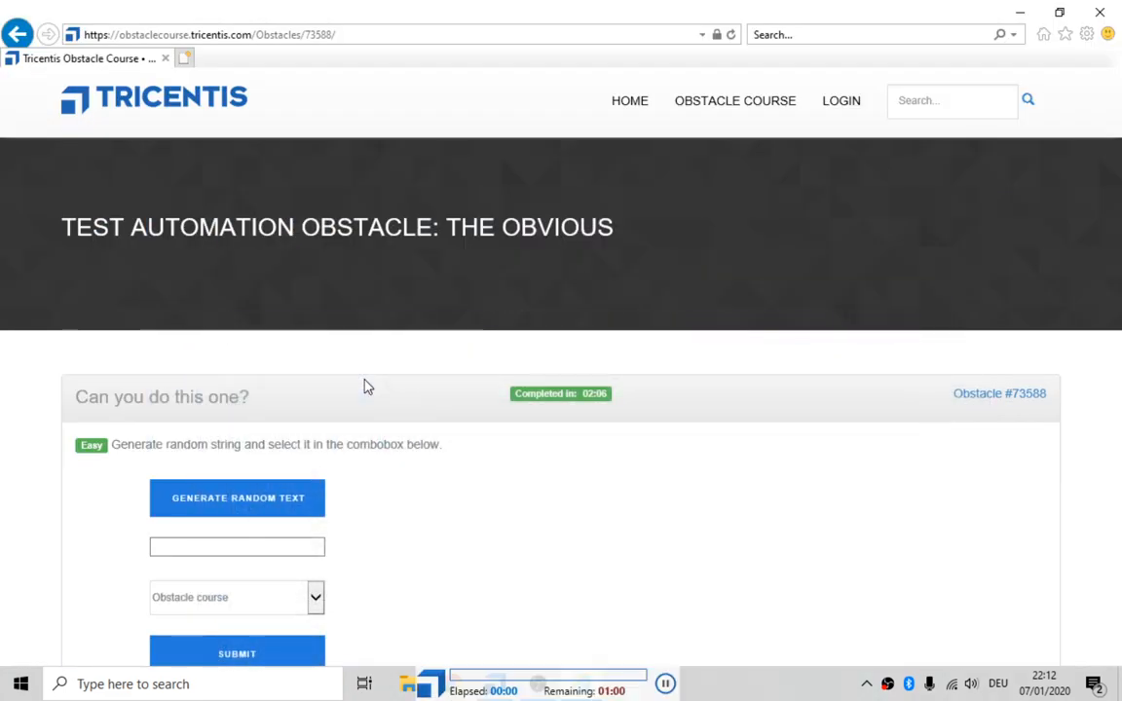
pyautogui.click(237, 497)
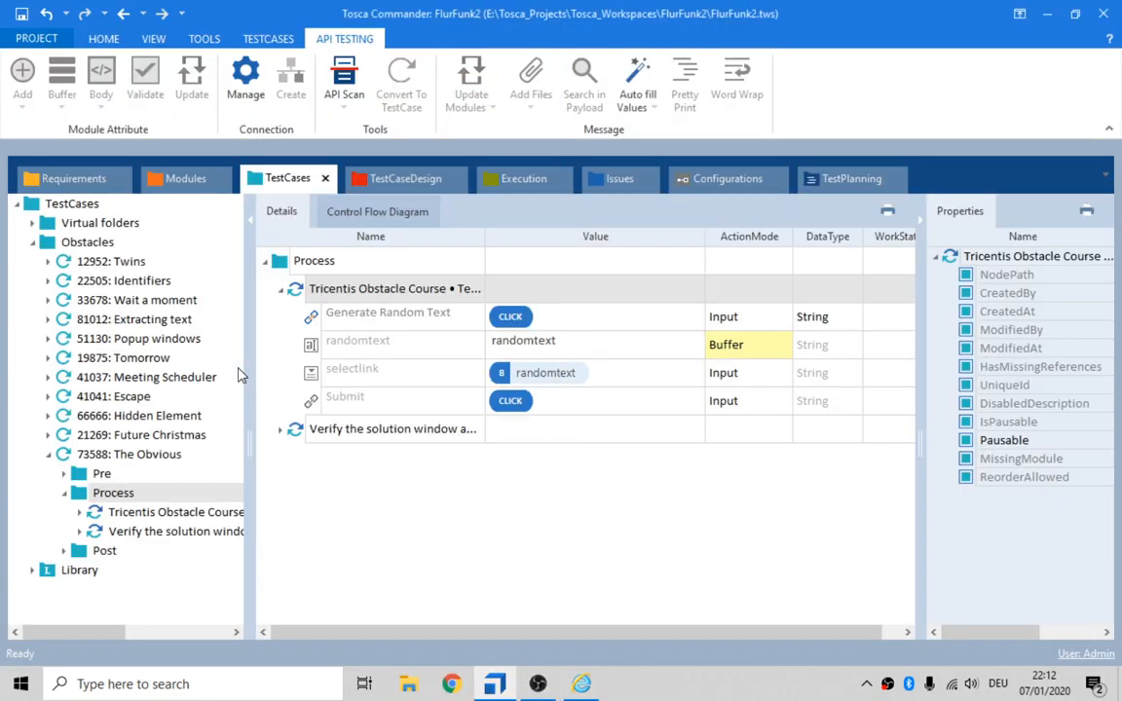
# - Re-enable randomtext and rerun the steps so the combobox receives the buffered text
pyautogui.click(358, 340)
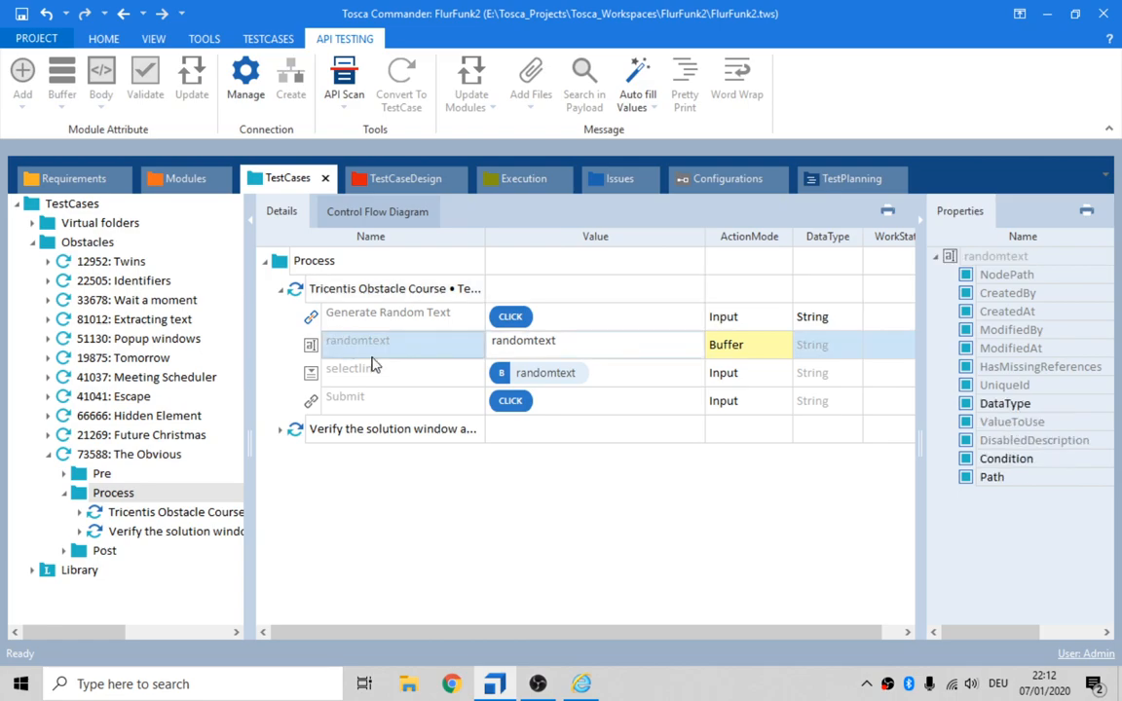
pyautogui.click(356, 340)
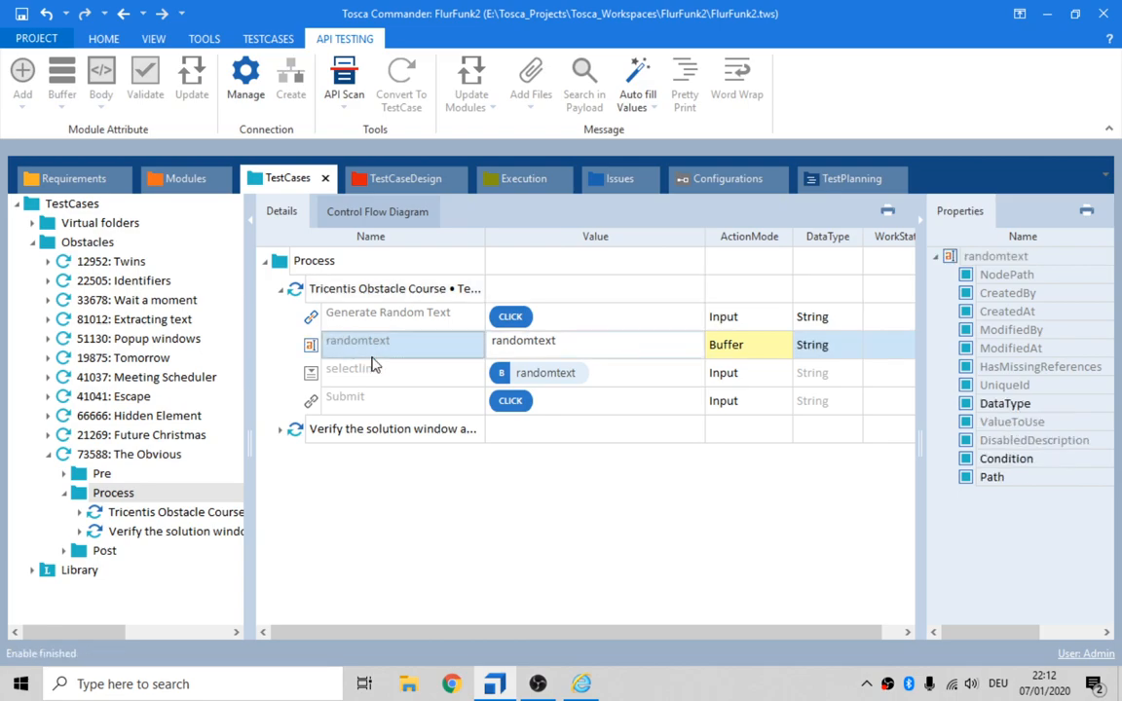
pyautogui.click(395, 289)
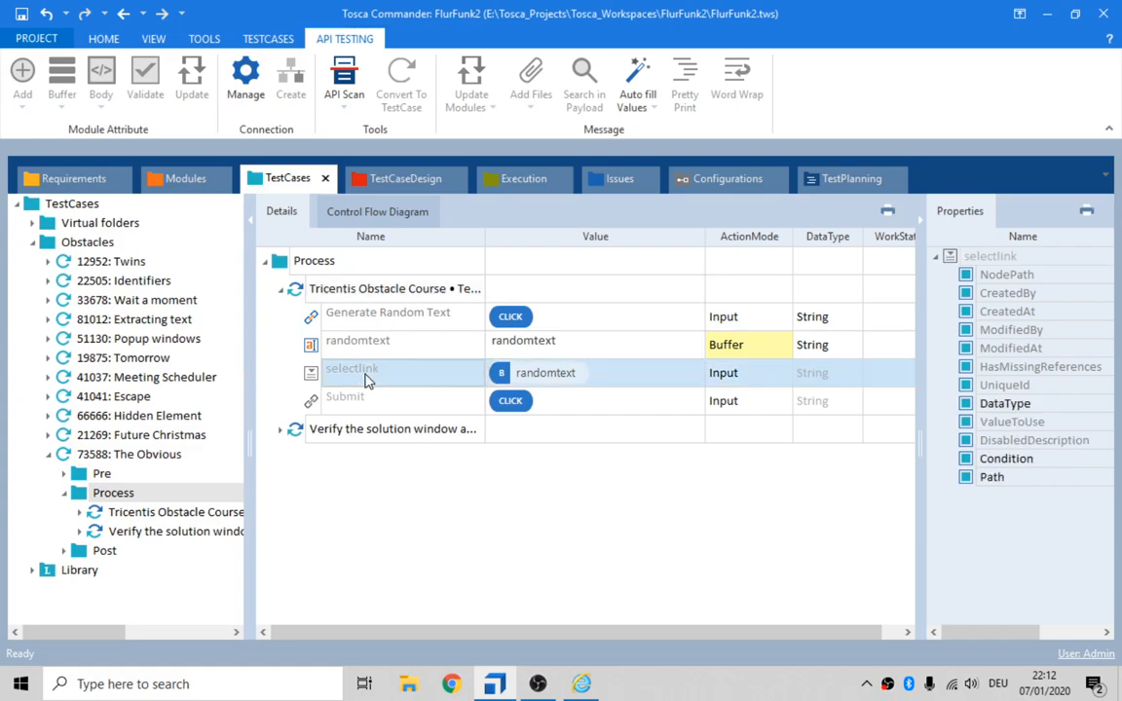
pyautogui.click(387, 312)
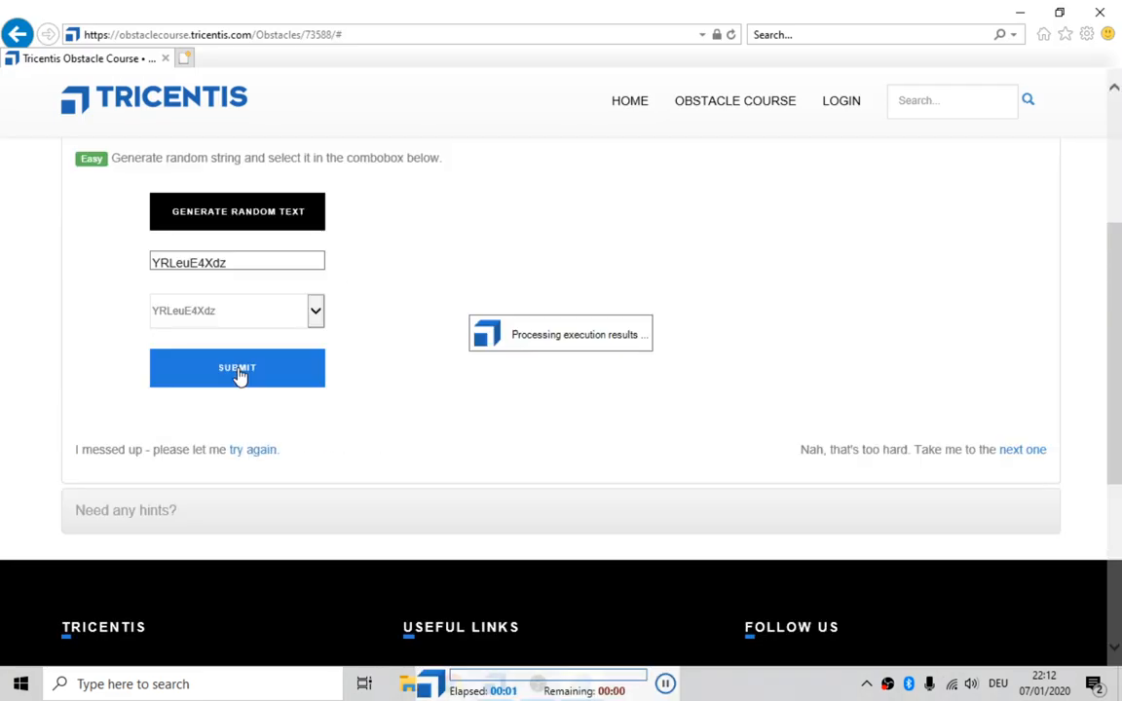
pyautogui.click(236, 368)
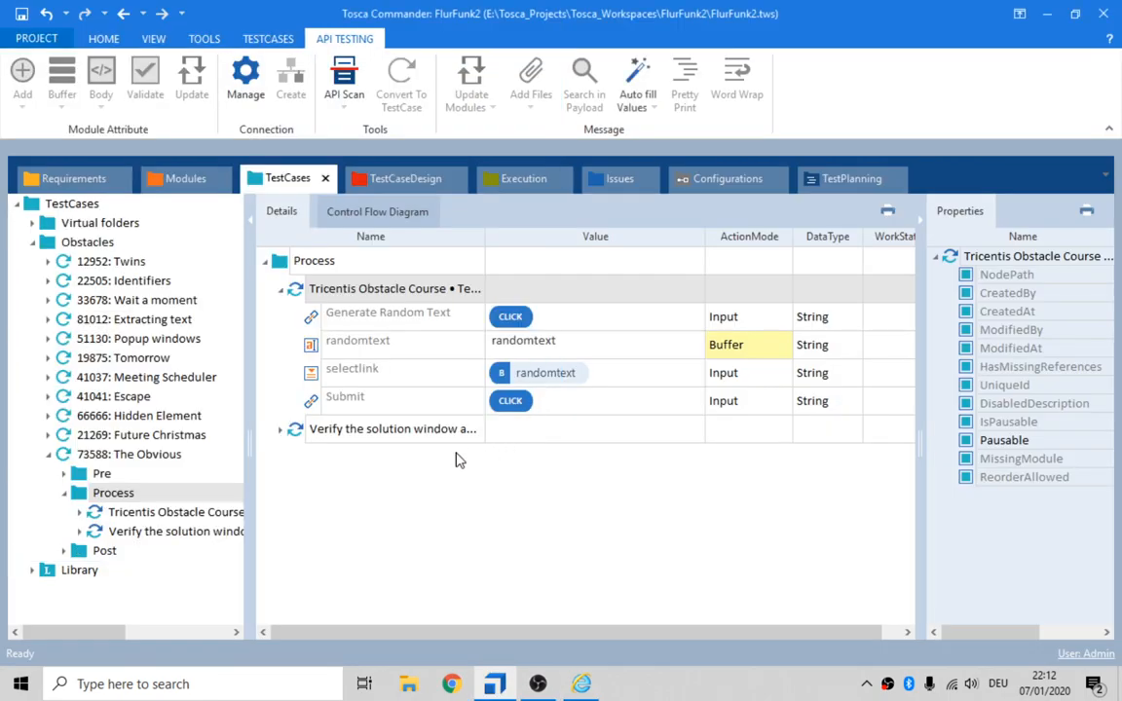
# - Run '73588: The Obvious' in ScratchBook and review the step results in Details
pyautogui.click(102, 473)
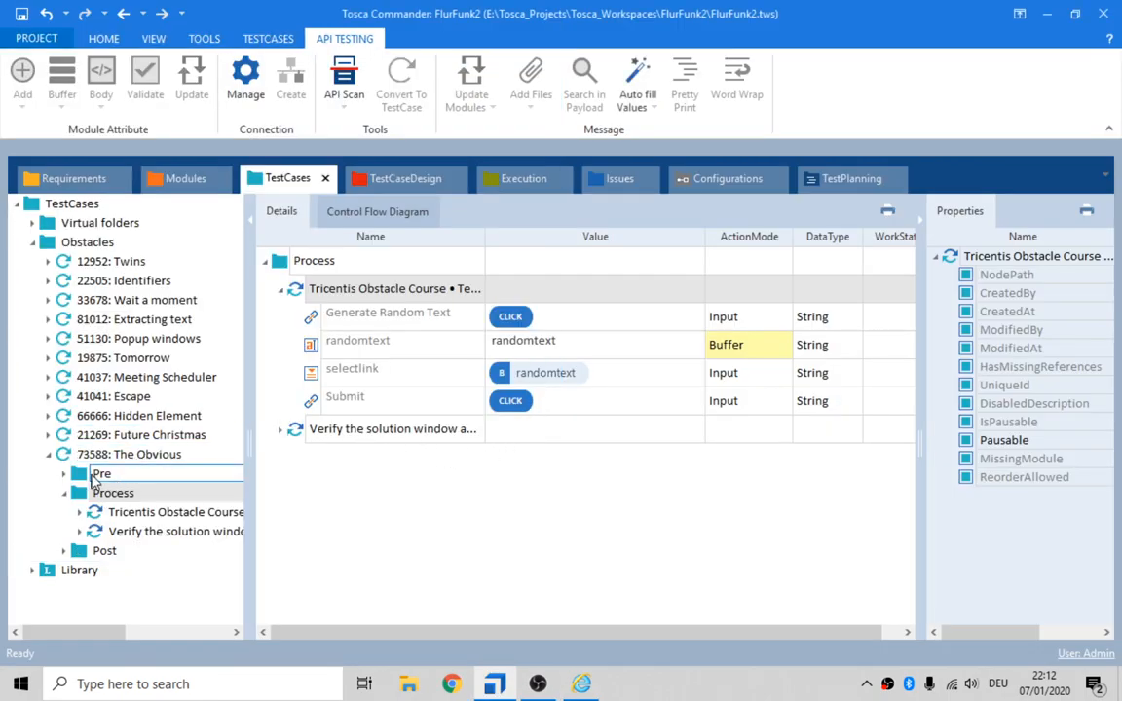
pyautogui.click(130, 453)
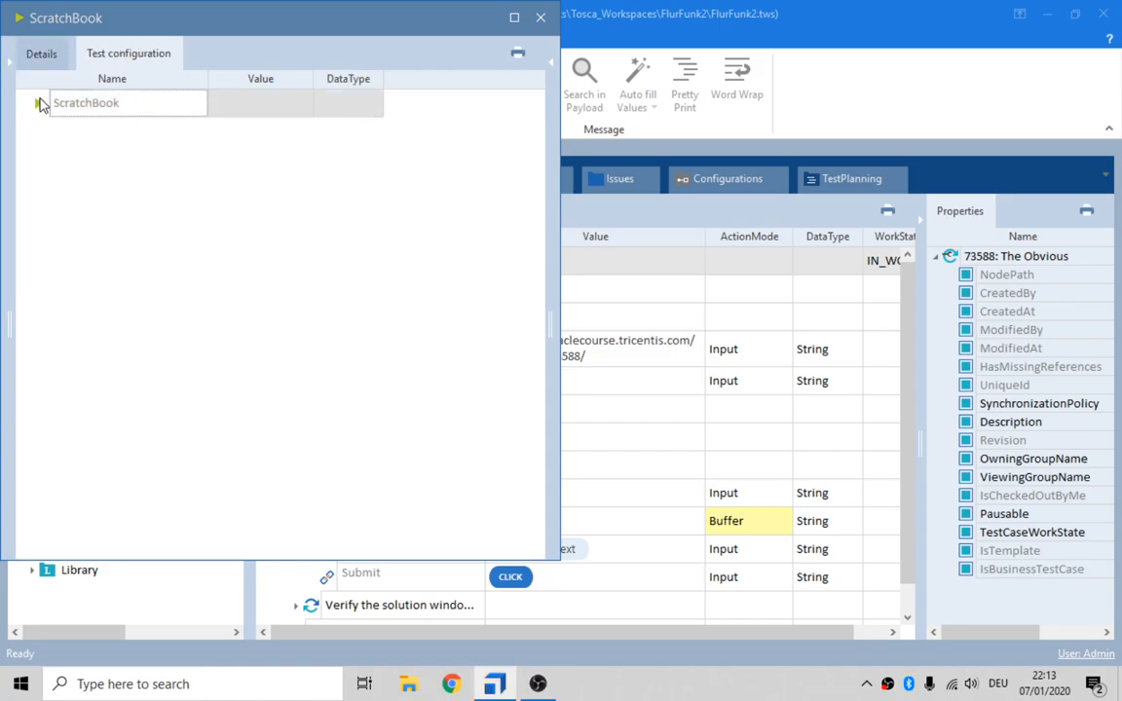
pyautogui.click(41, 53)
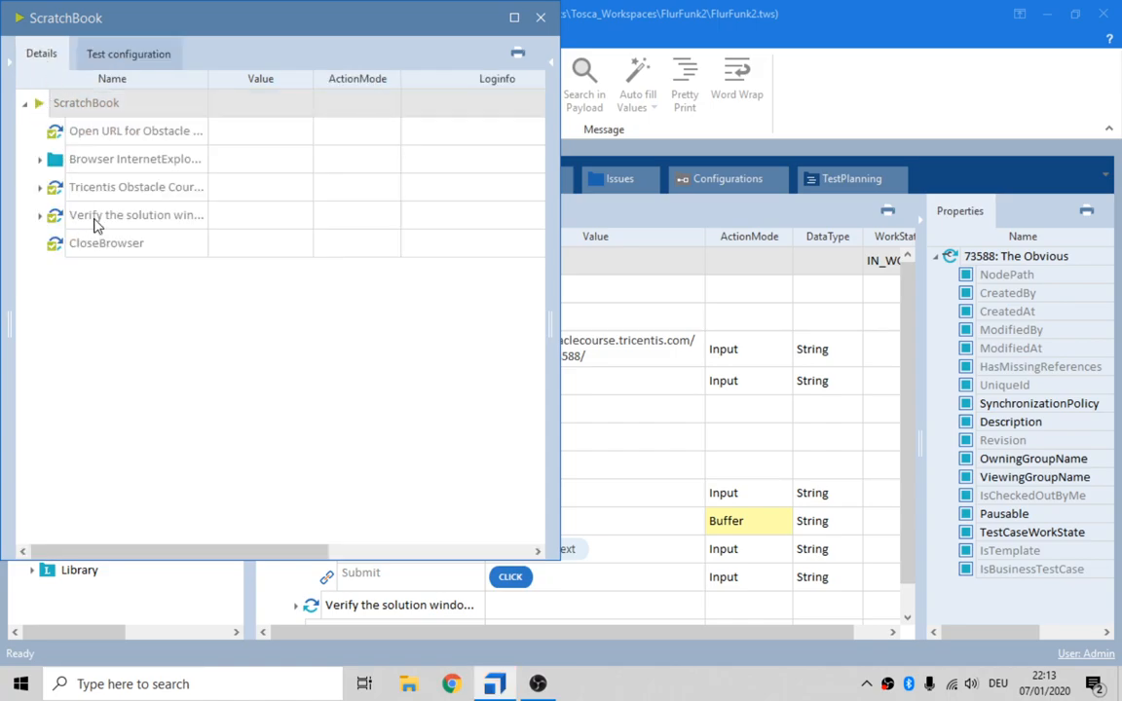
pyautogui.click(41, 215)
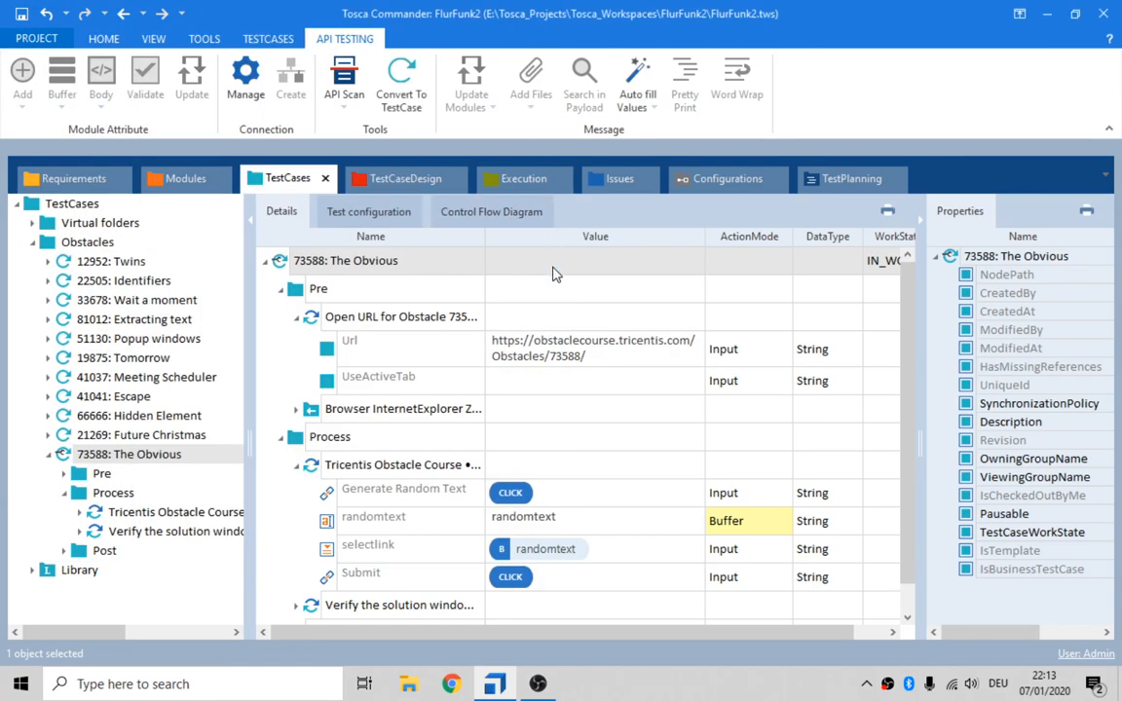
# - Close the ScratchBook results and select '73588: The Obvious' in the TestCases tree
pyautogui.click(146, 436)
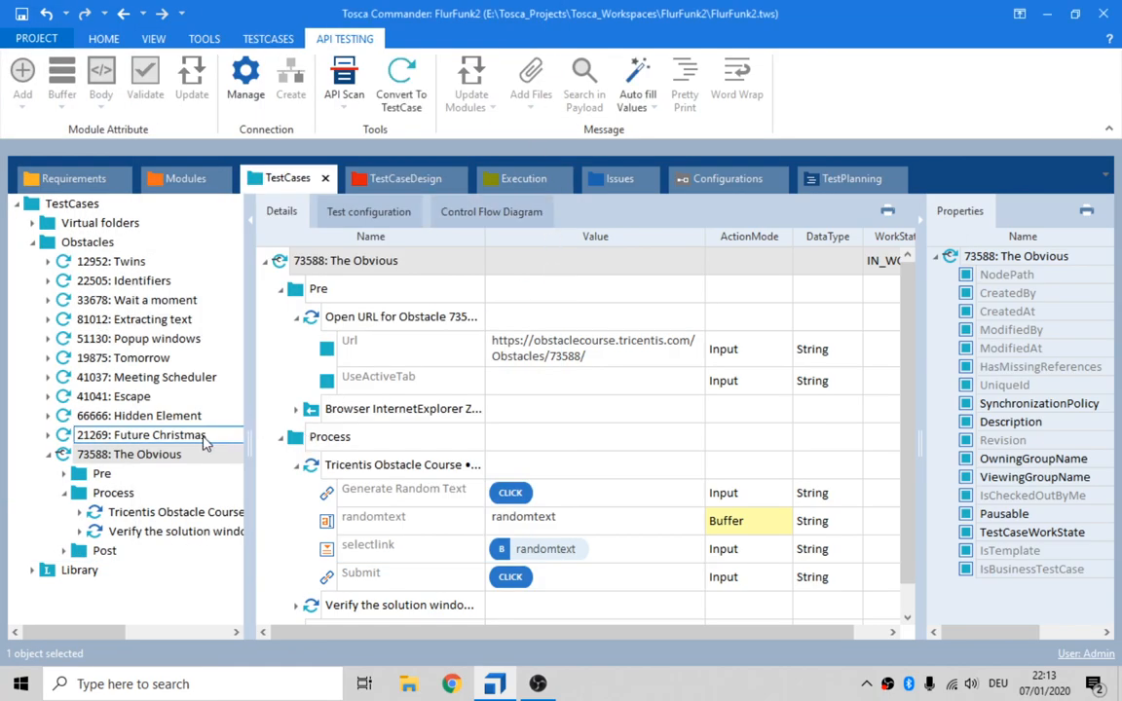
pyautogui.click(129, 454)
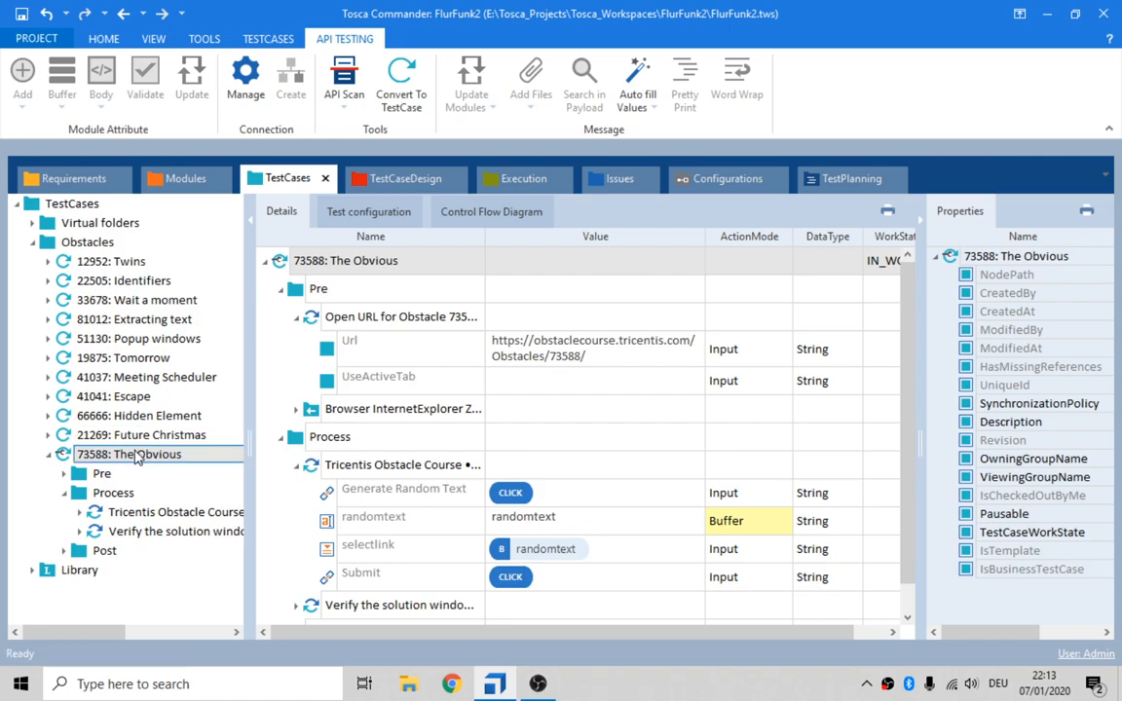
pyautogui.moveTo(127, 454)
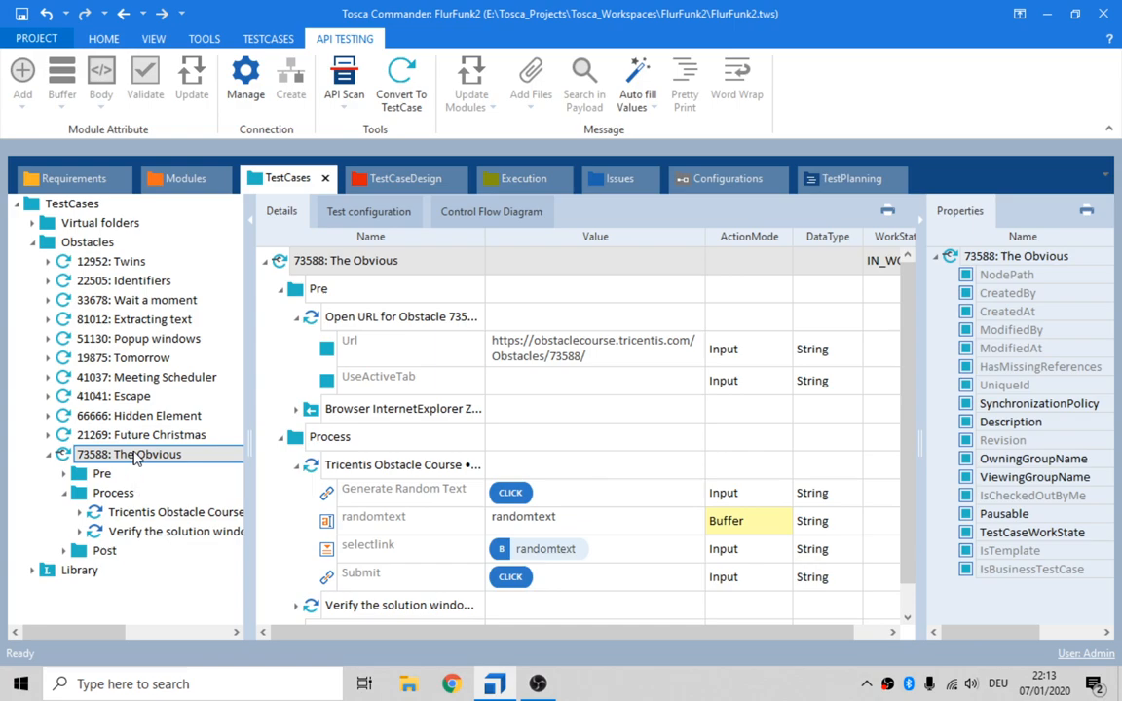
pyautogui.moveTo(143, 468)
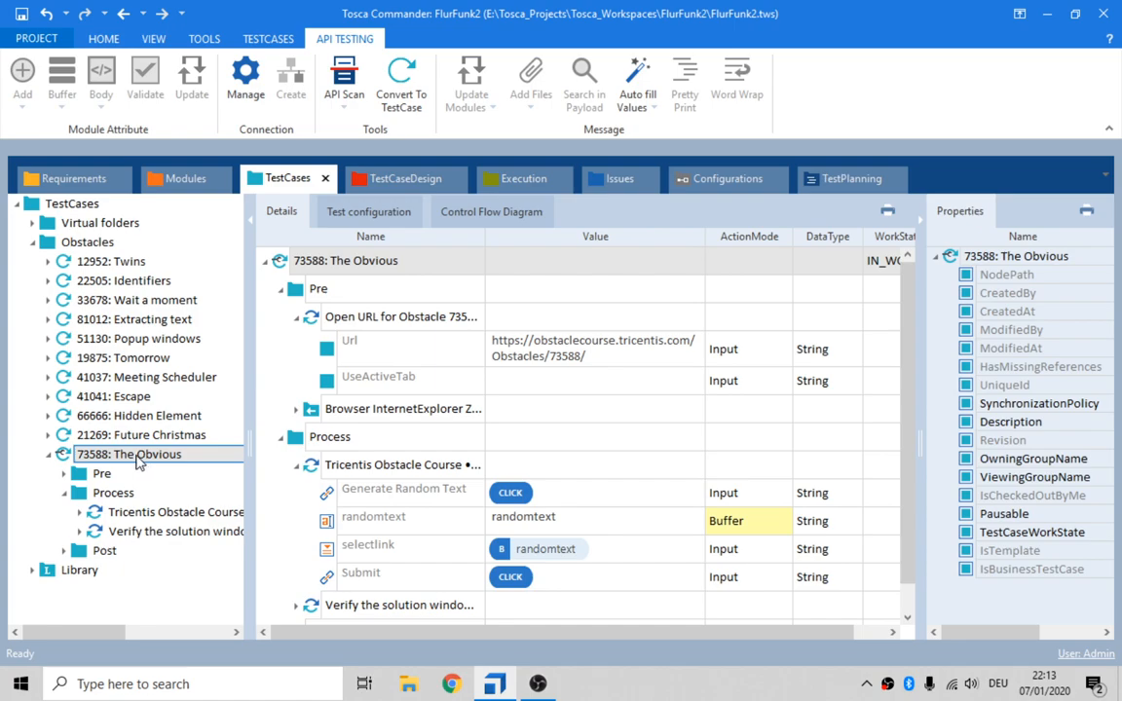
pyautogui.moveTo(484, 559)
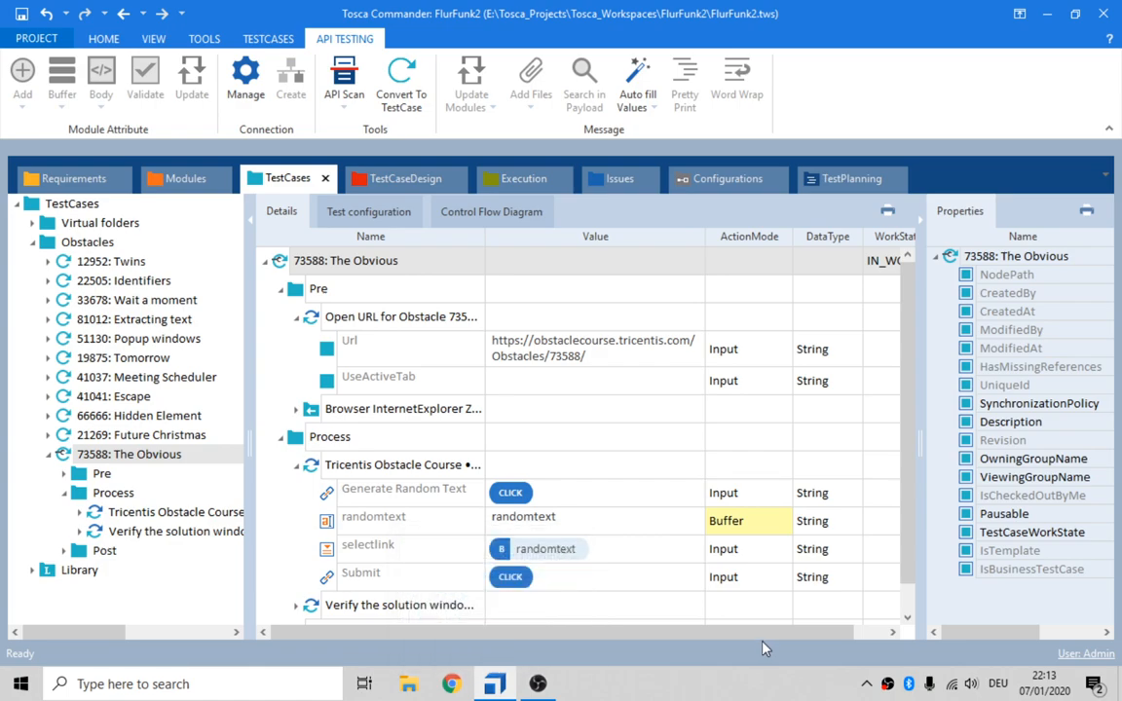
pyautogui.moveTo(653, 685)
pyautogui.write('Like and Subscr')
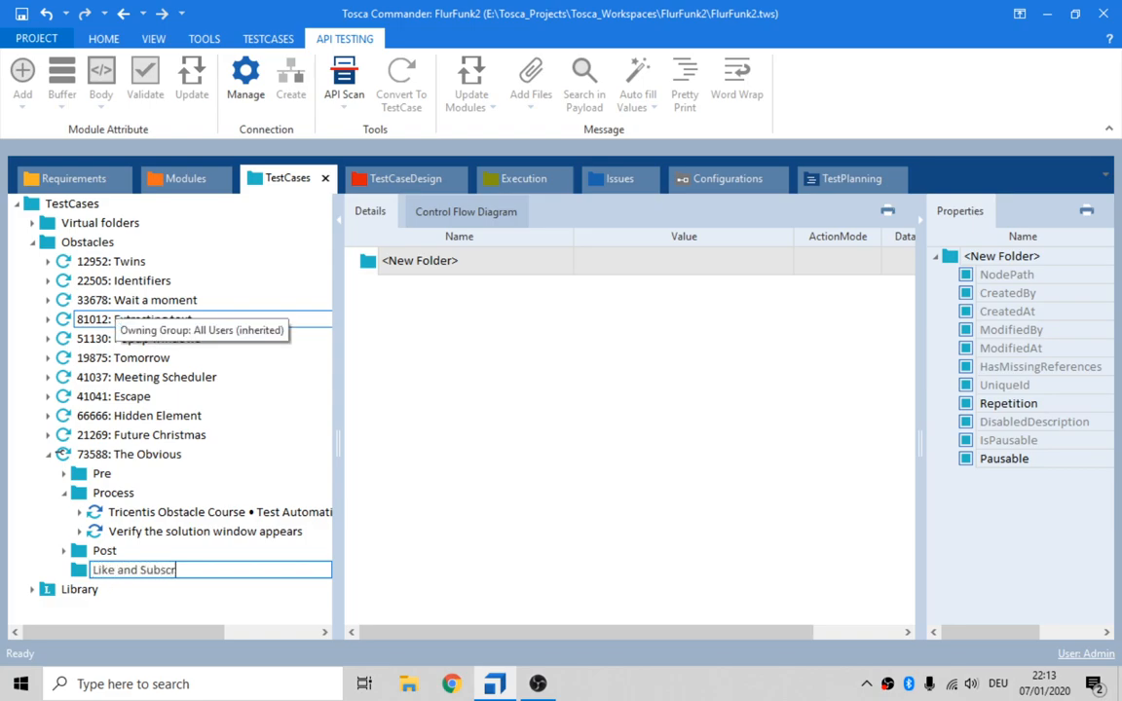
pyautogui.write('bie!')
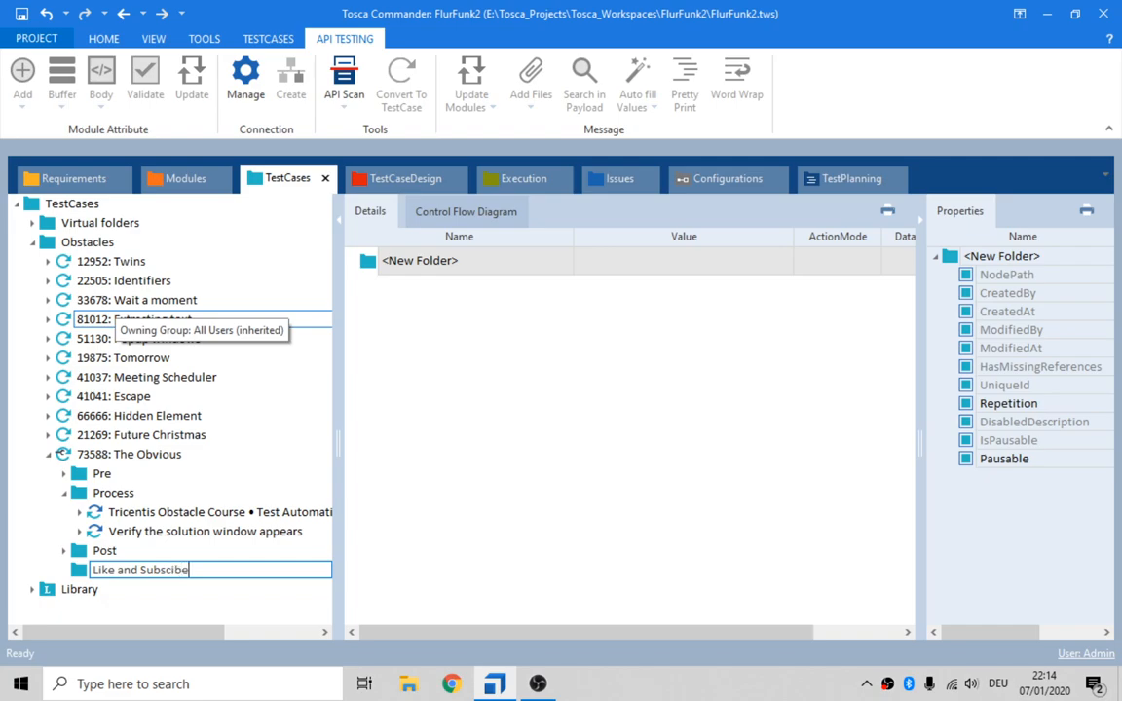
pyautogui.press('Backspace')
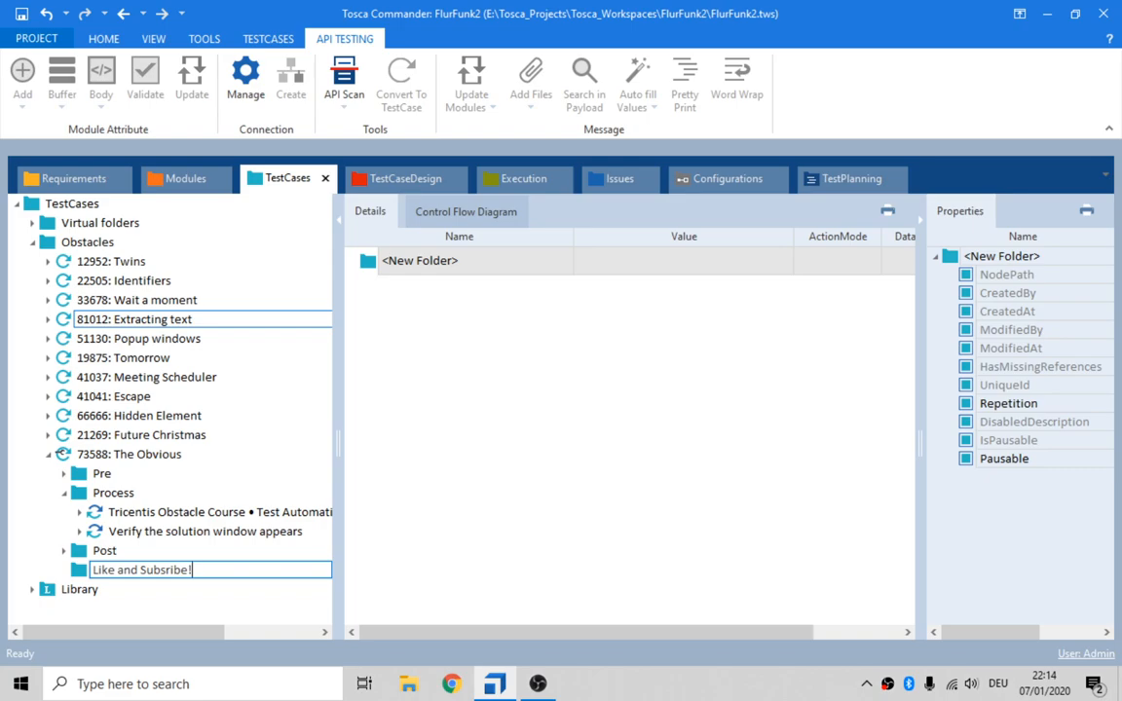
pyautogui.press('BackSpace')
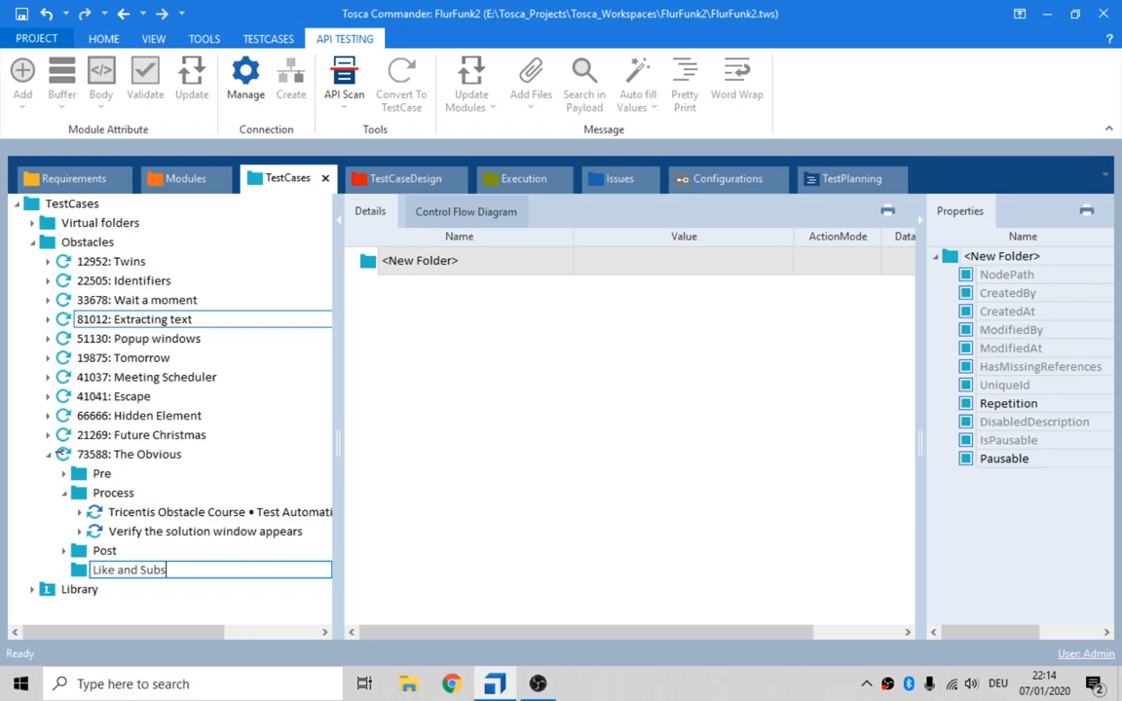
pyautogui.write('cribe!')
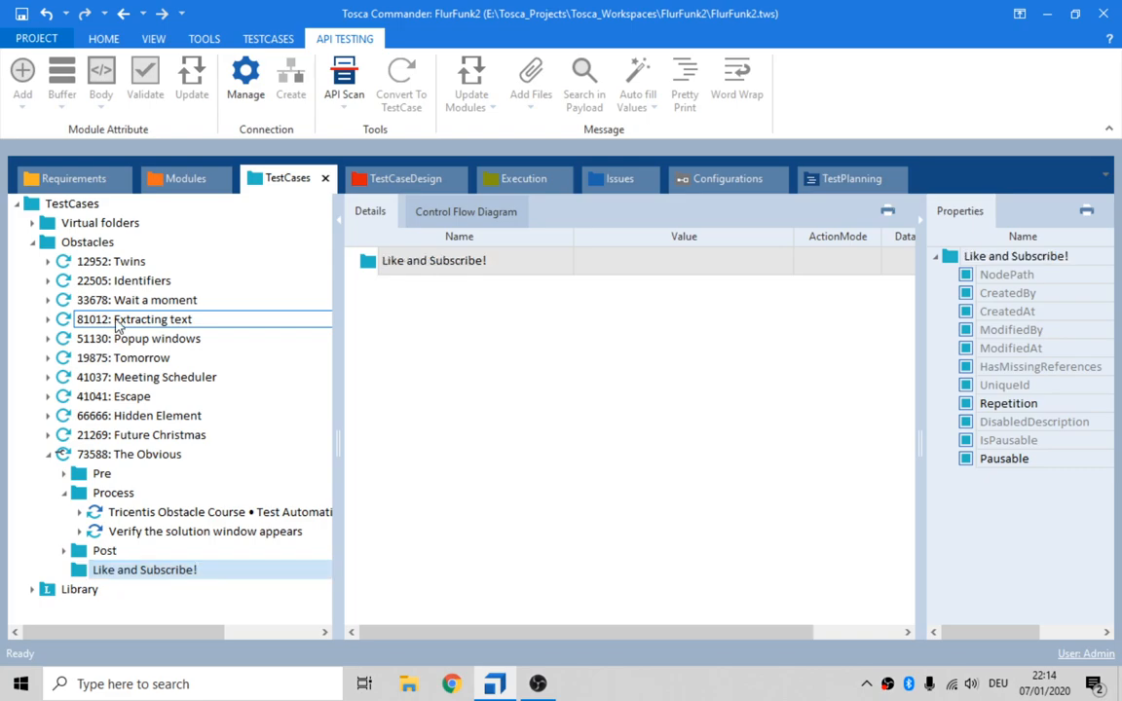
pyautogui.click(129, 454)
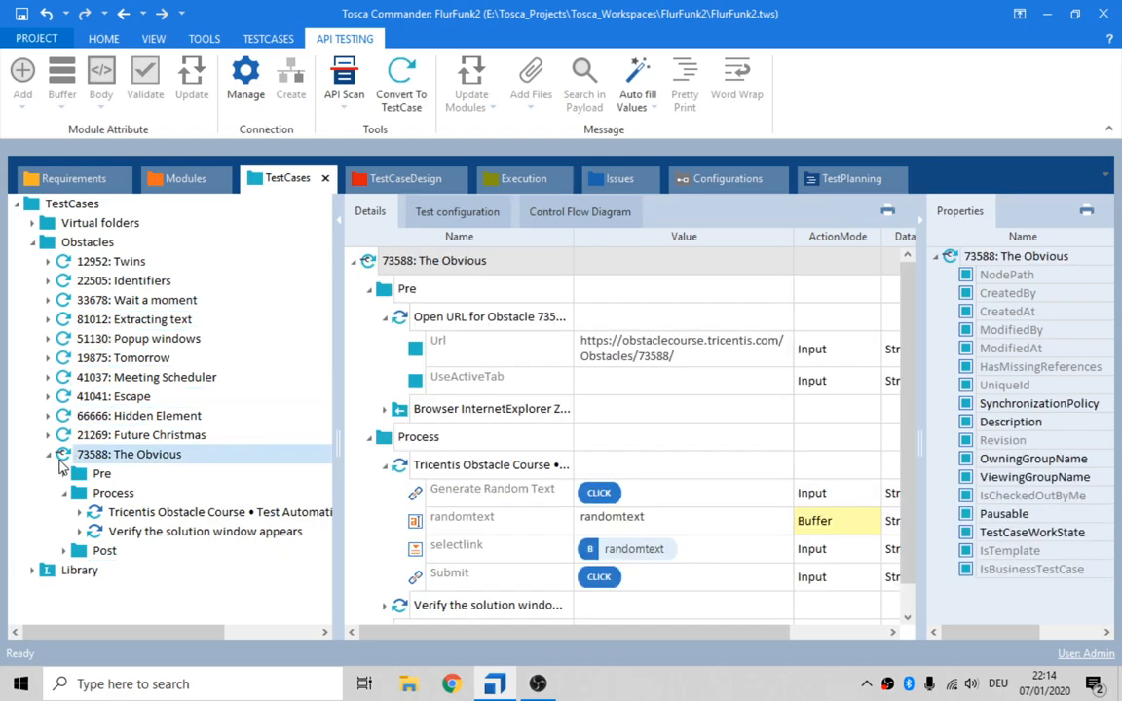
pyautogui.moveTo(59, 458)
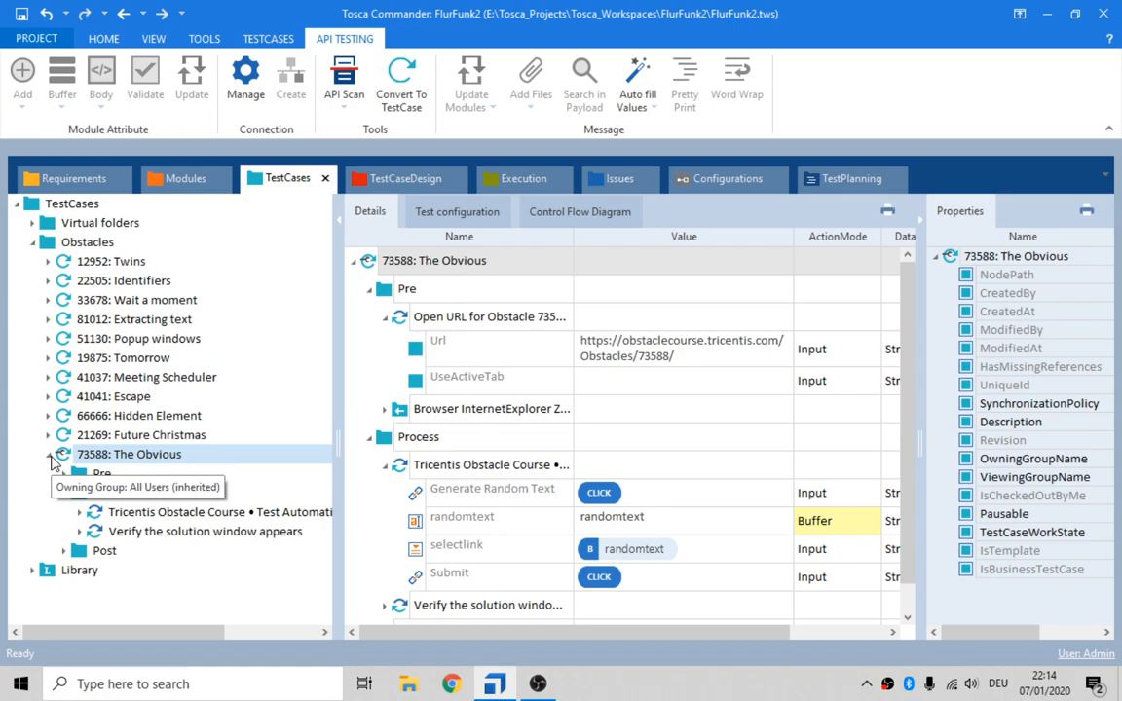
pyautogui.click(49, 454)
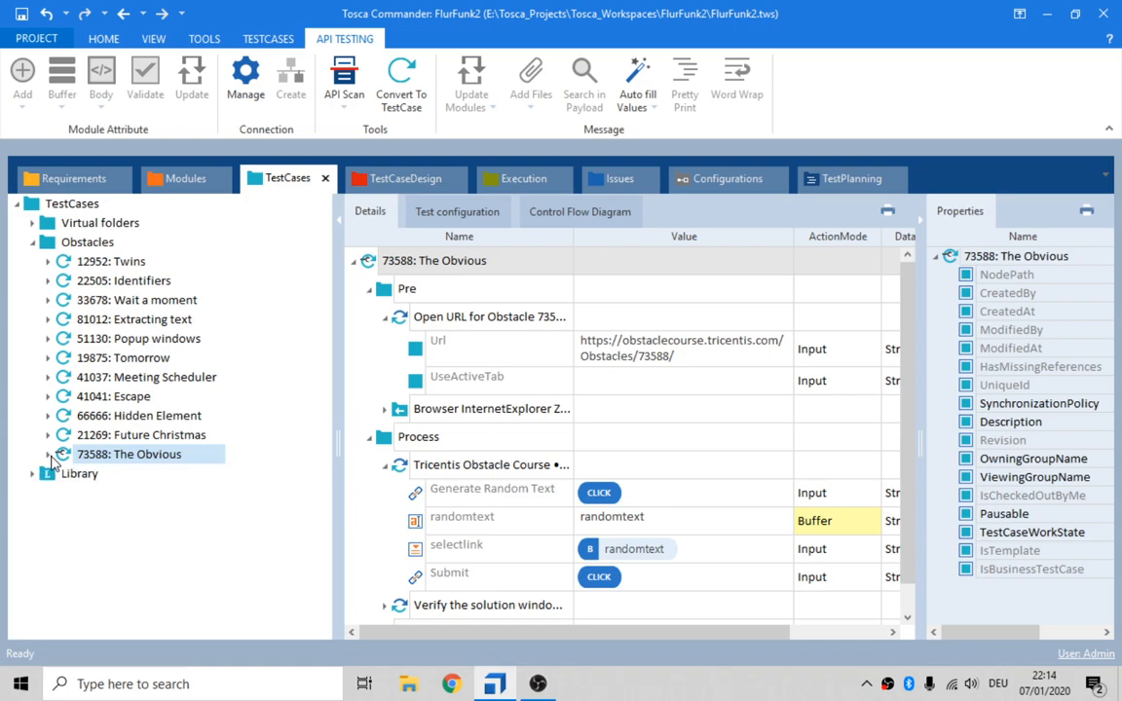